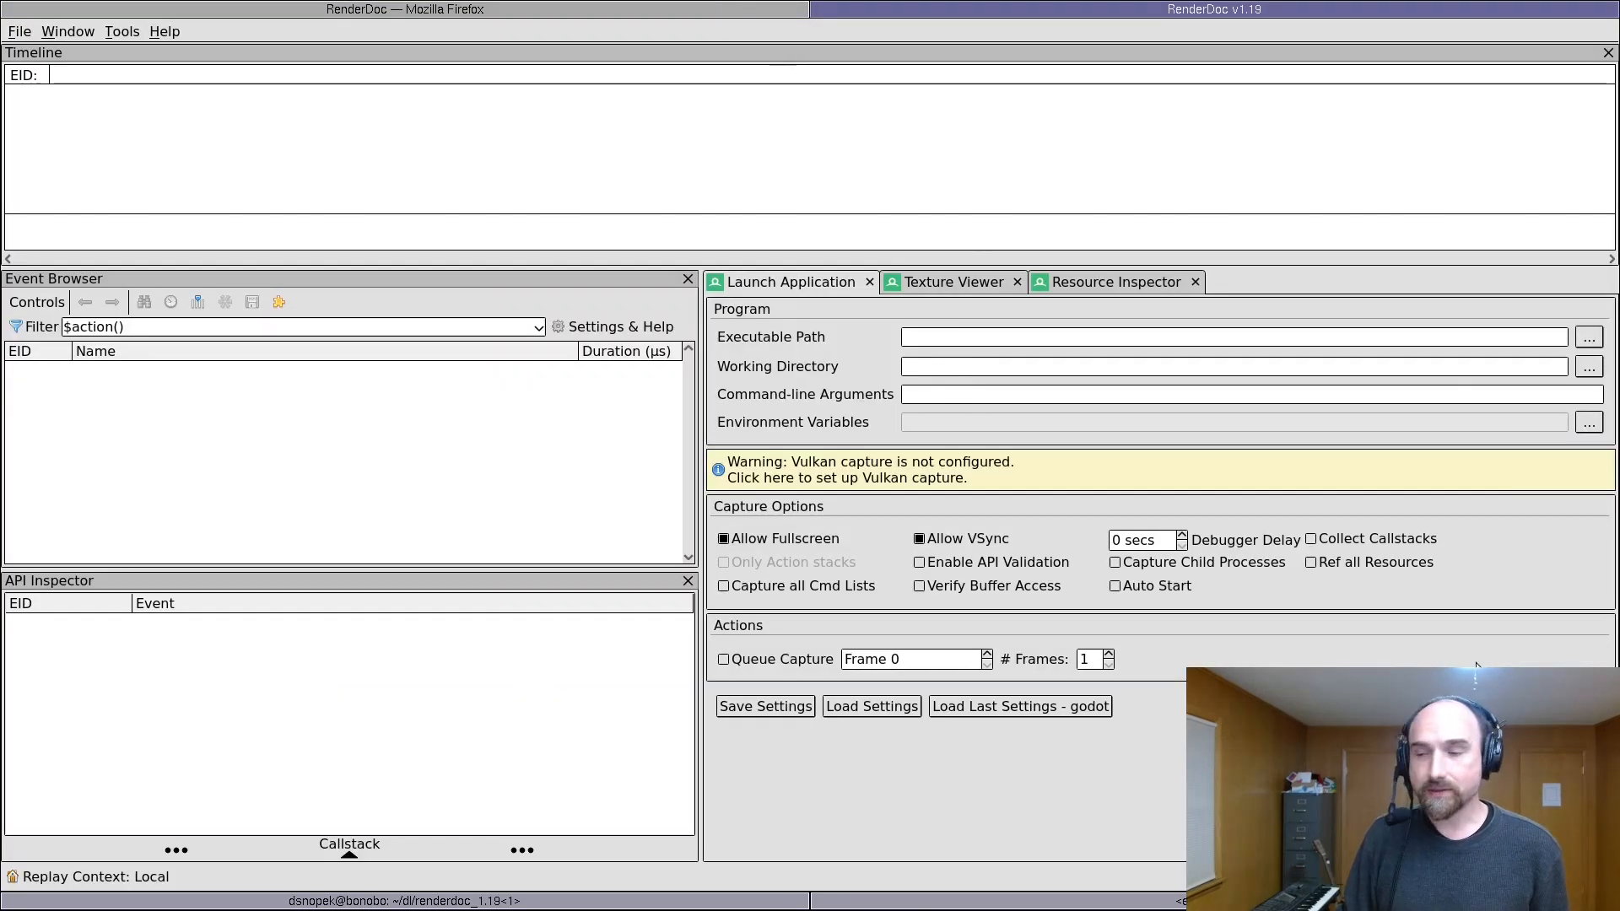
{"action": "mouse_move", "coordinate": [930, 532]}
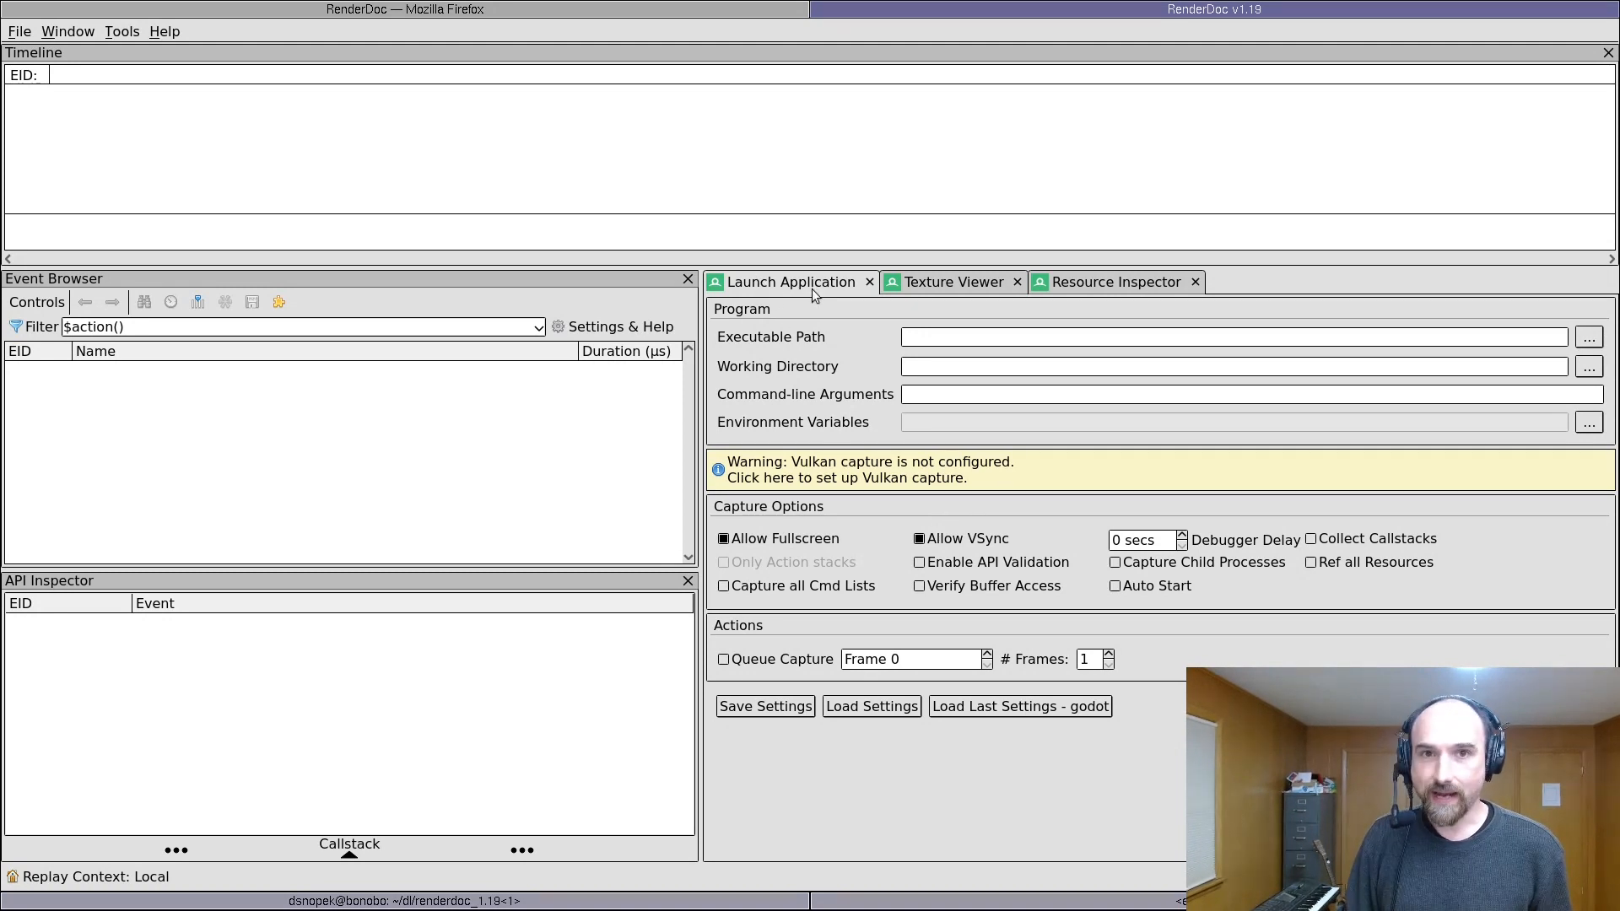
Step: Fill in the Godot executable, working directory and VertexColorsMain arguments, then launch
{"action": "left_click", "coordinate": [66, 31]}
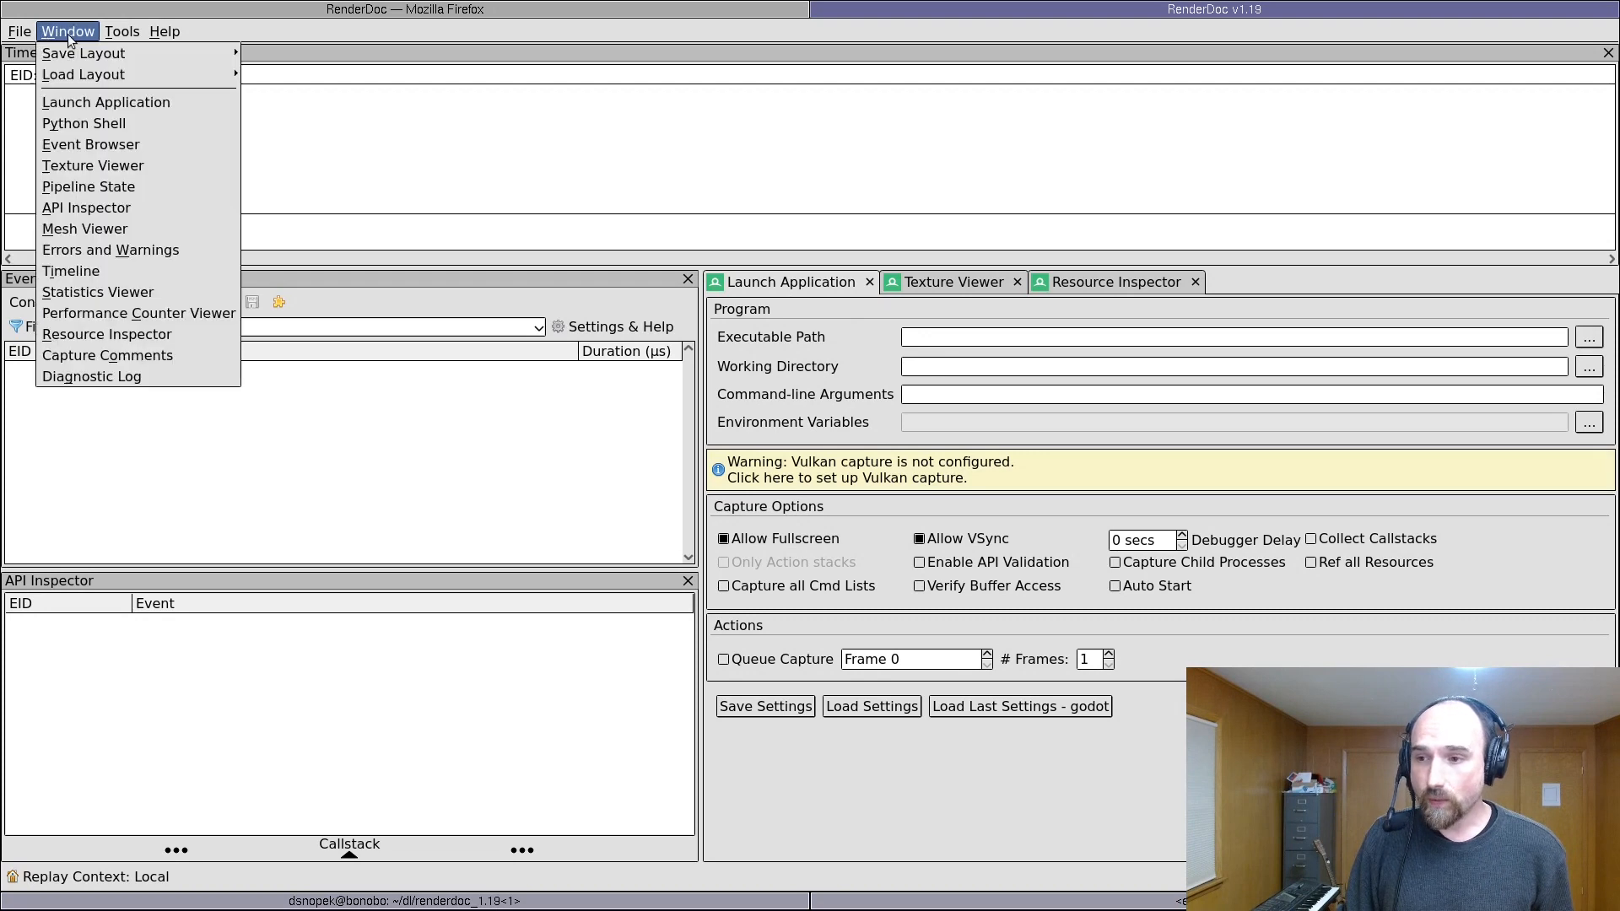
{"action": "mouse_move", "coordinate": [91, 376]}
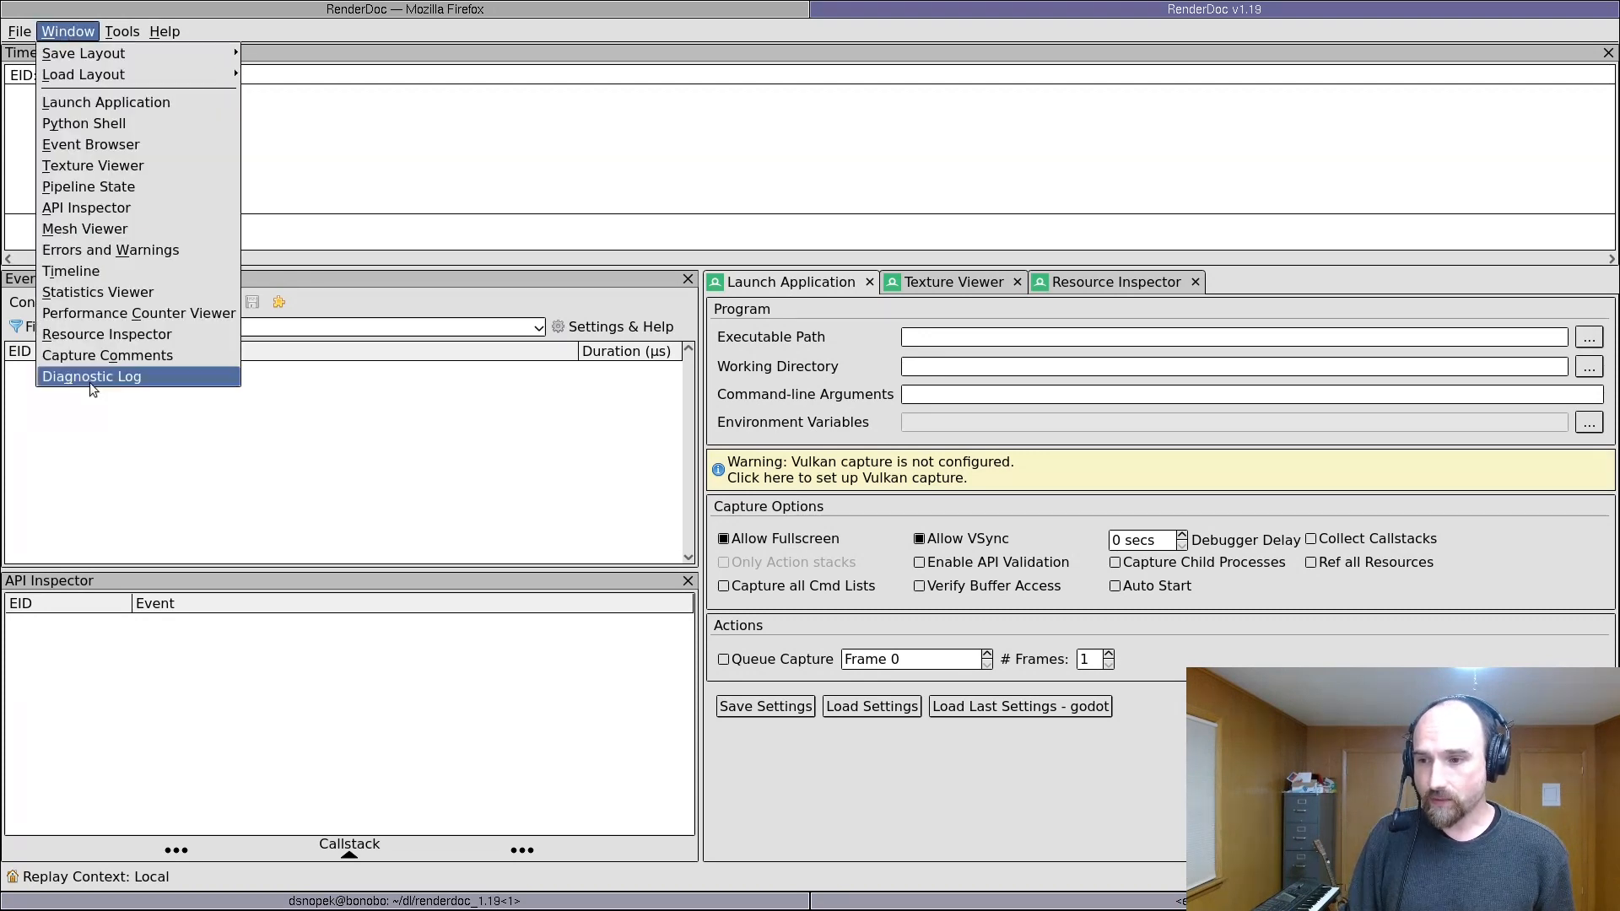
{"action": "mouse_move", "coordinate": [88, 186]}
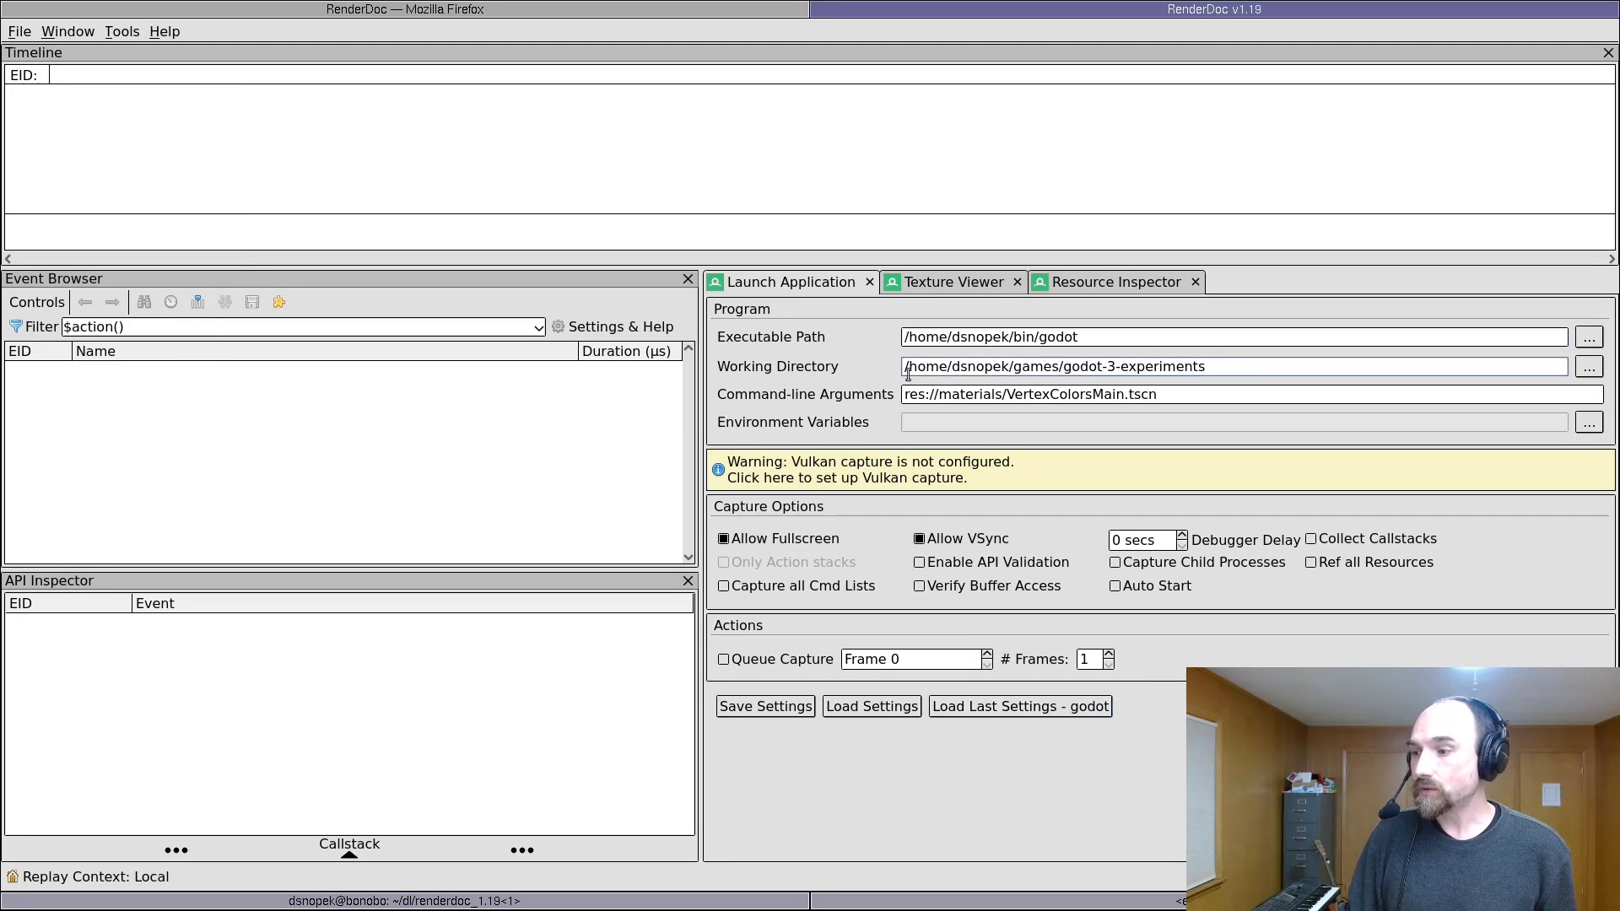
{"action": "triple_click", "coordinate": [1054, 365]}
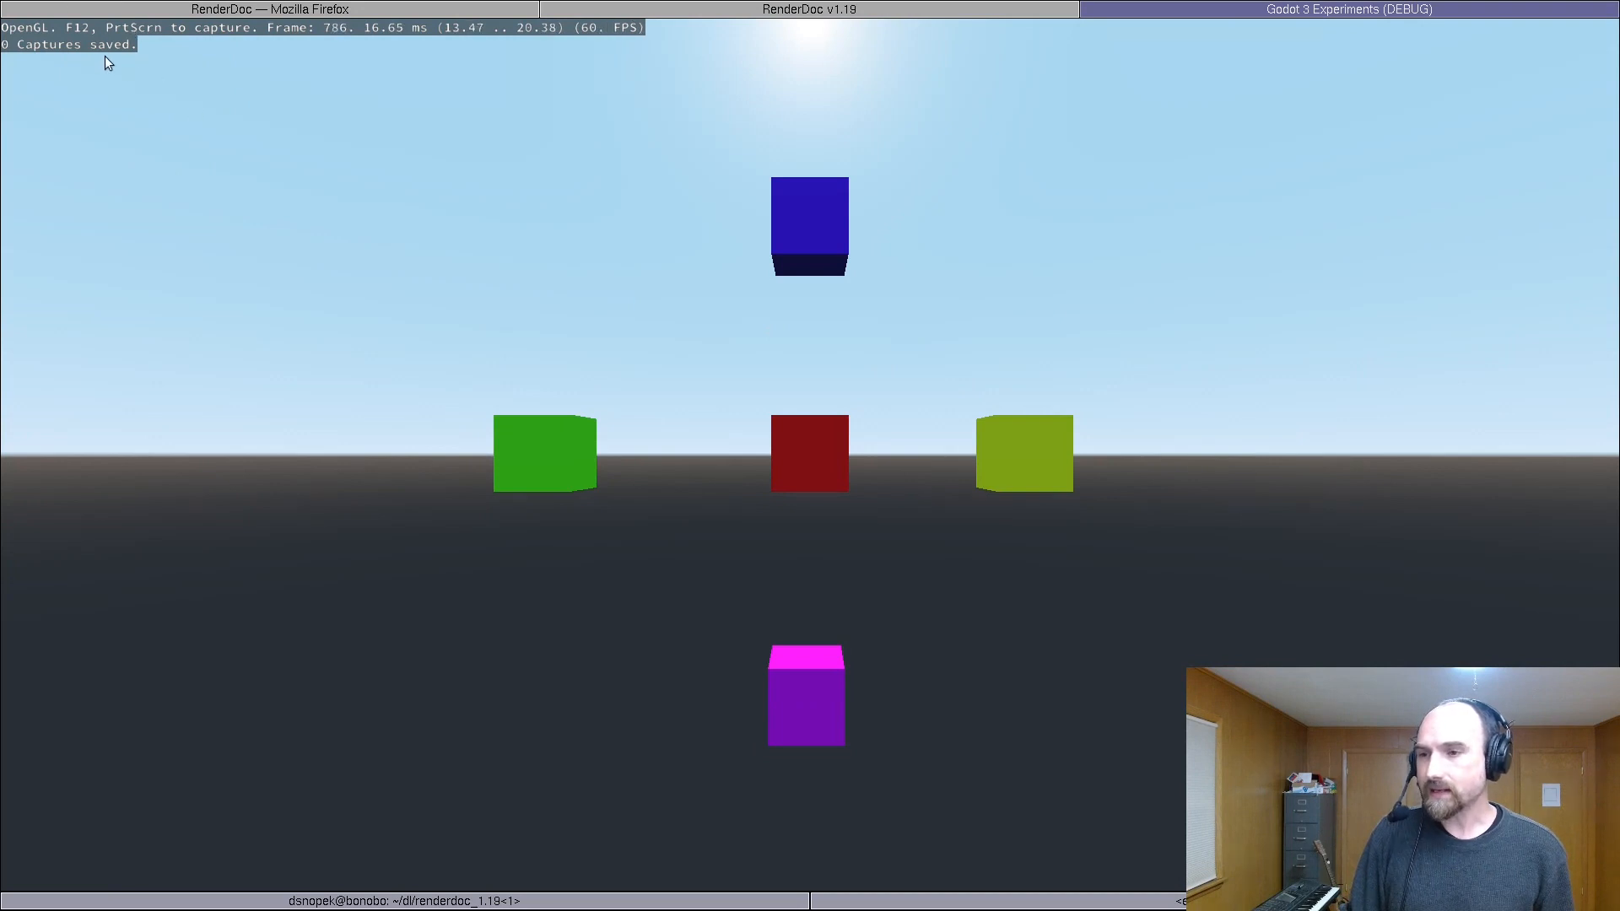
{"action": "mouse_move", "coordinate": [261, 119]}
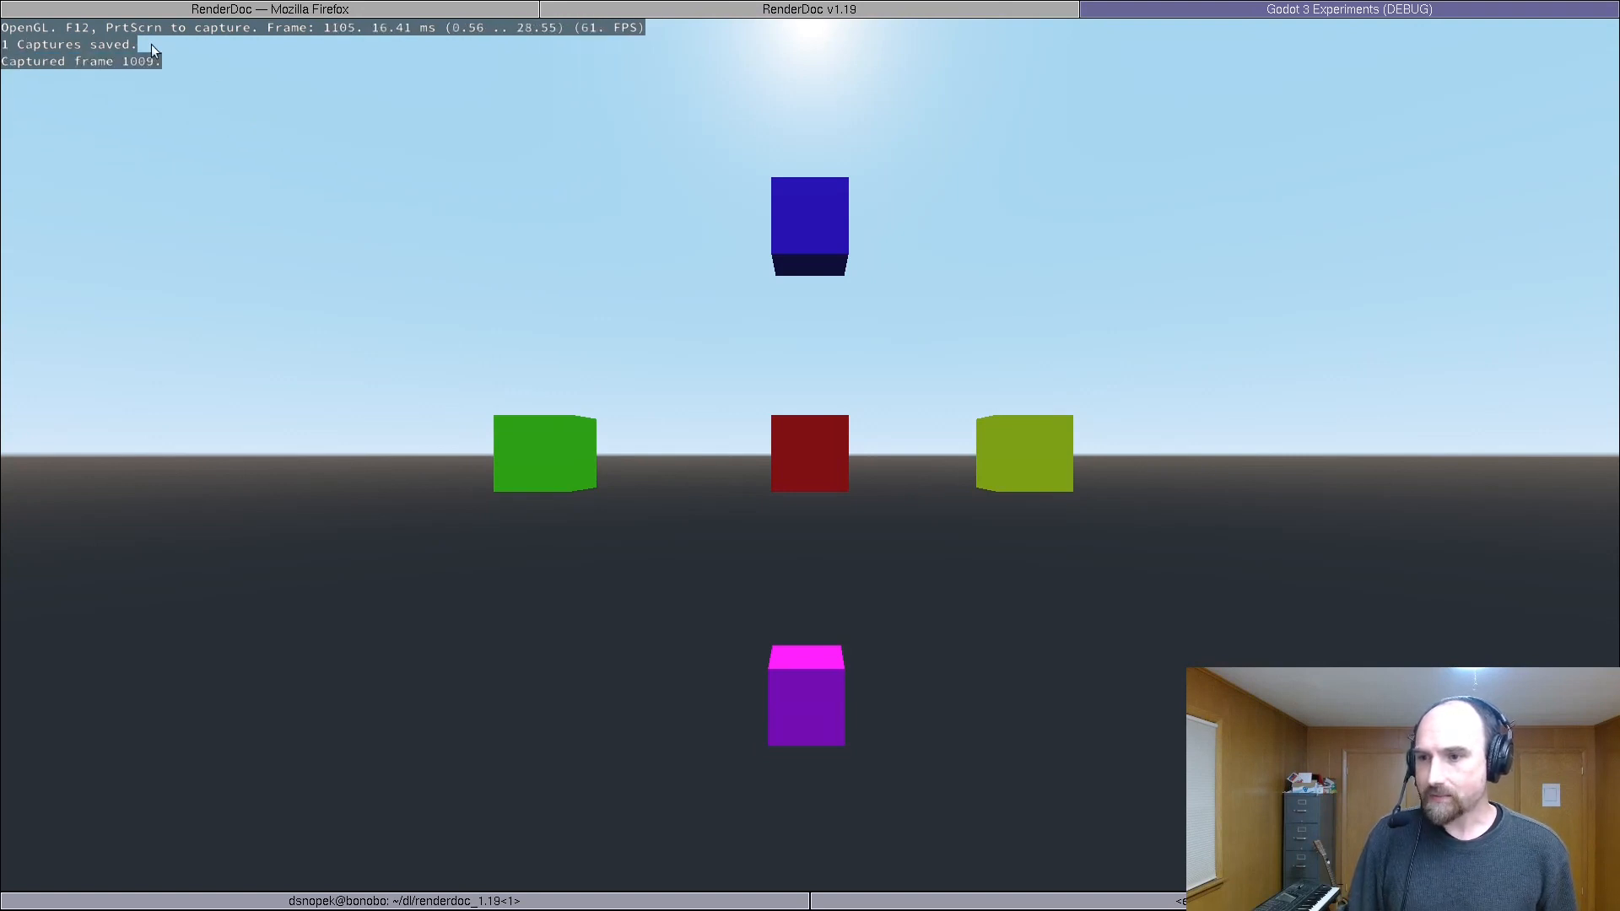
{"action": "mouse_move", "coordinate": [353, 85]}
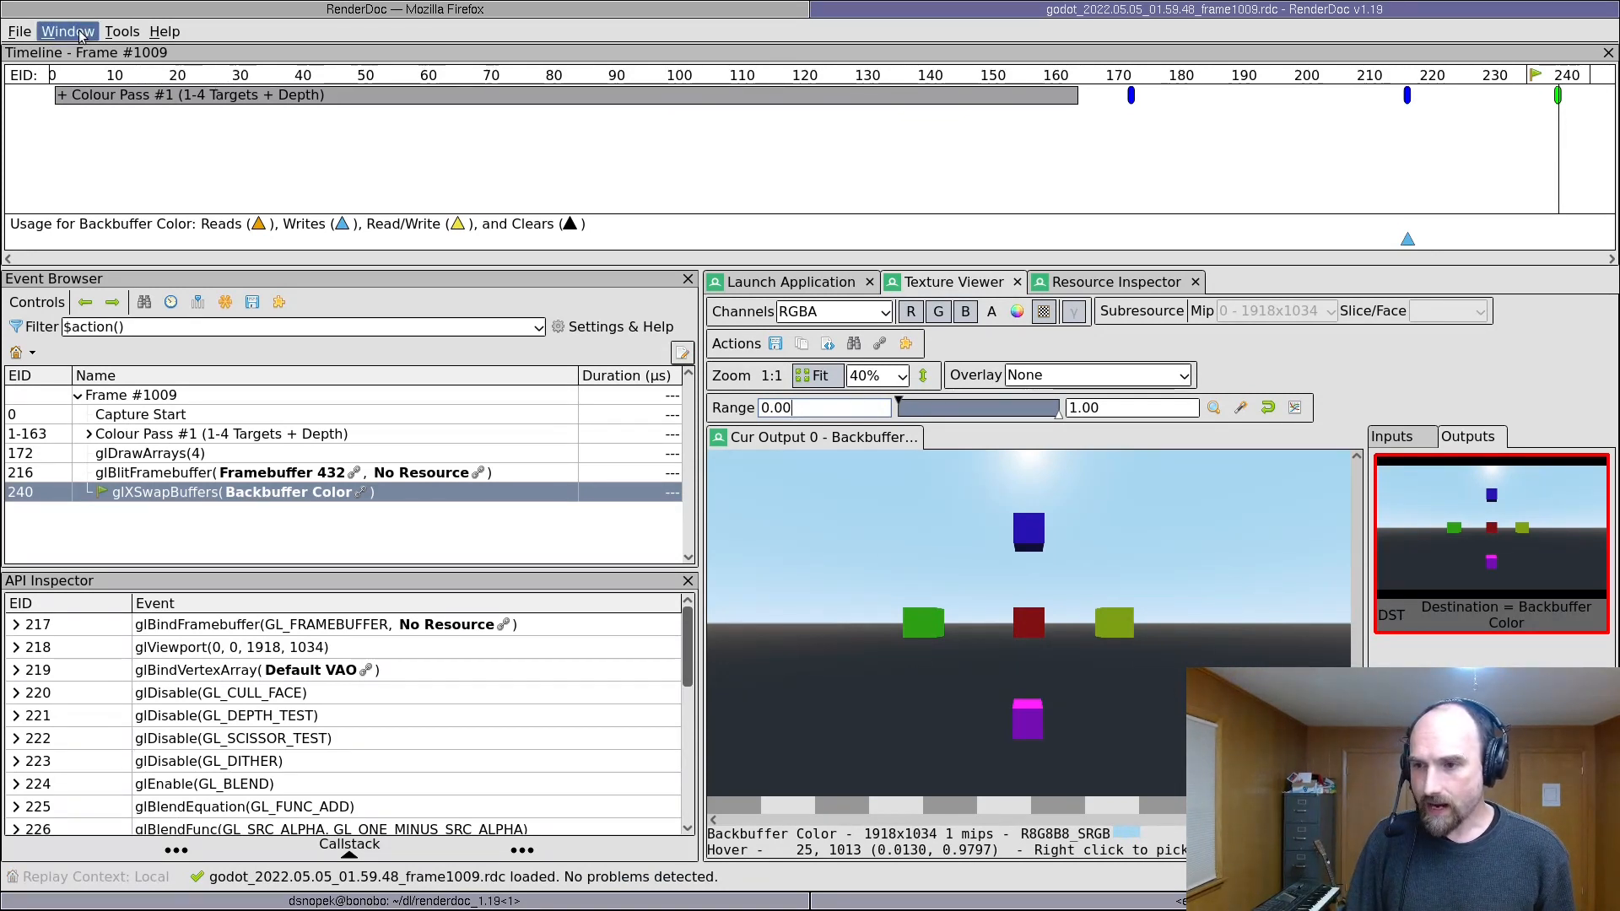
Step: Show capture statistics: 12 draw calls, 227 API calls, about 241 MB of resources
{"action": "left_click", "coordinate": [66, 31]}
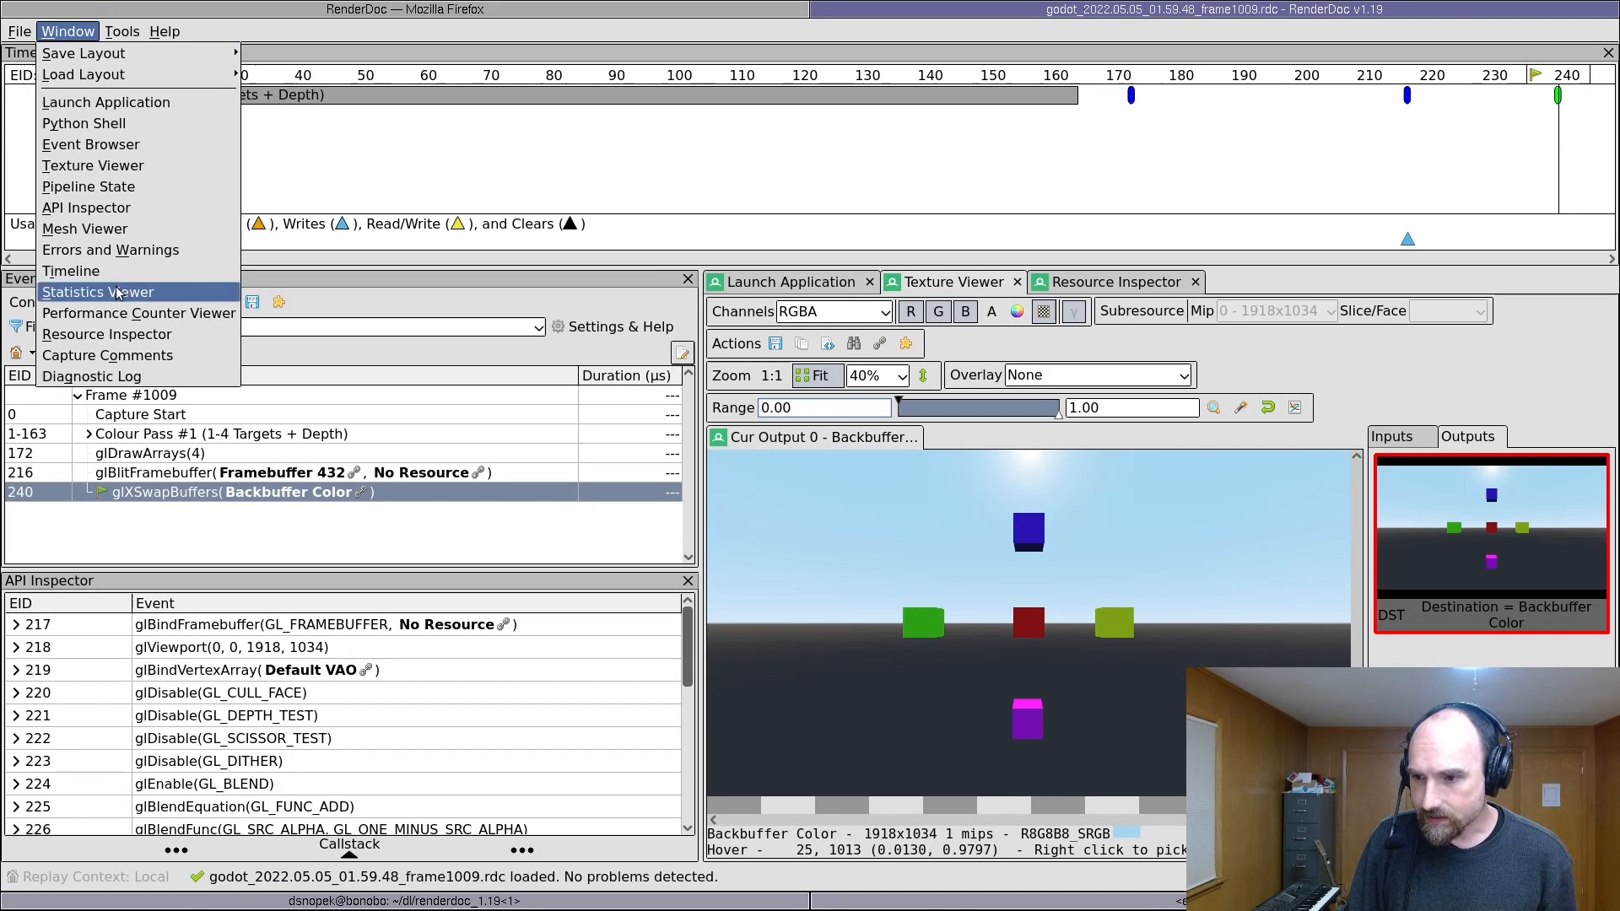
{"action": "left_click", "coordinate": [97, 291]}
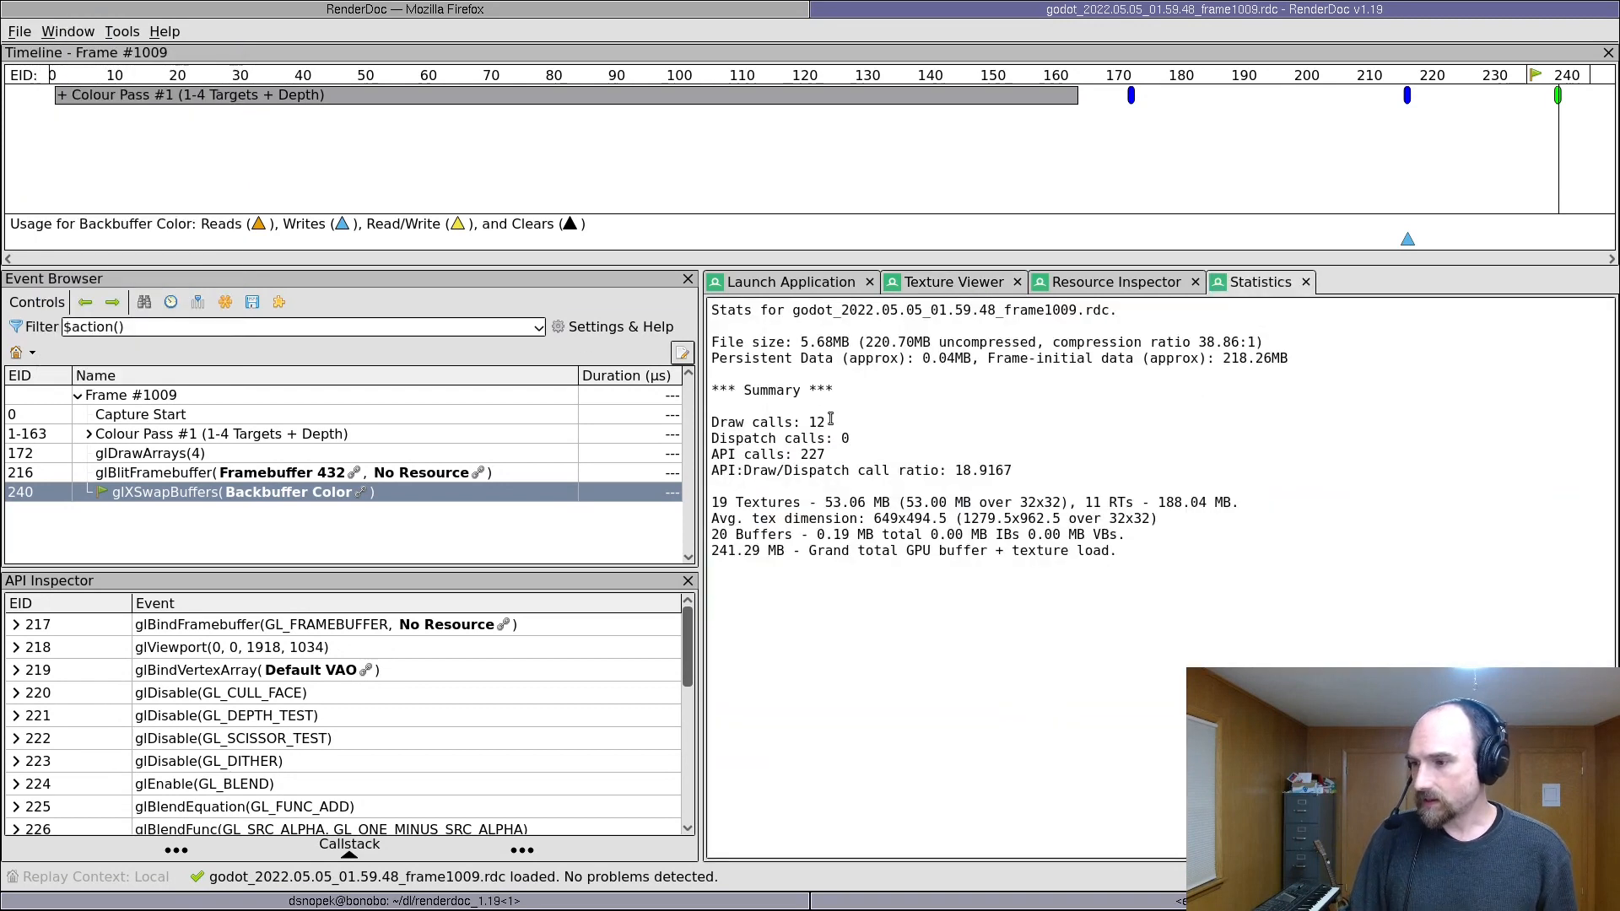
{"action": "double_click", "coordinate": [764, 422]}
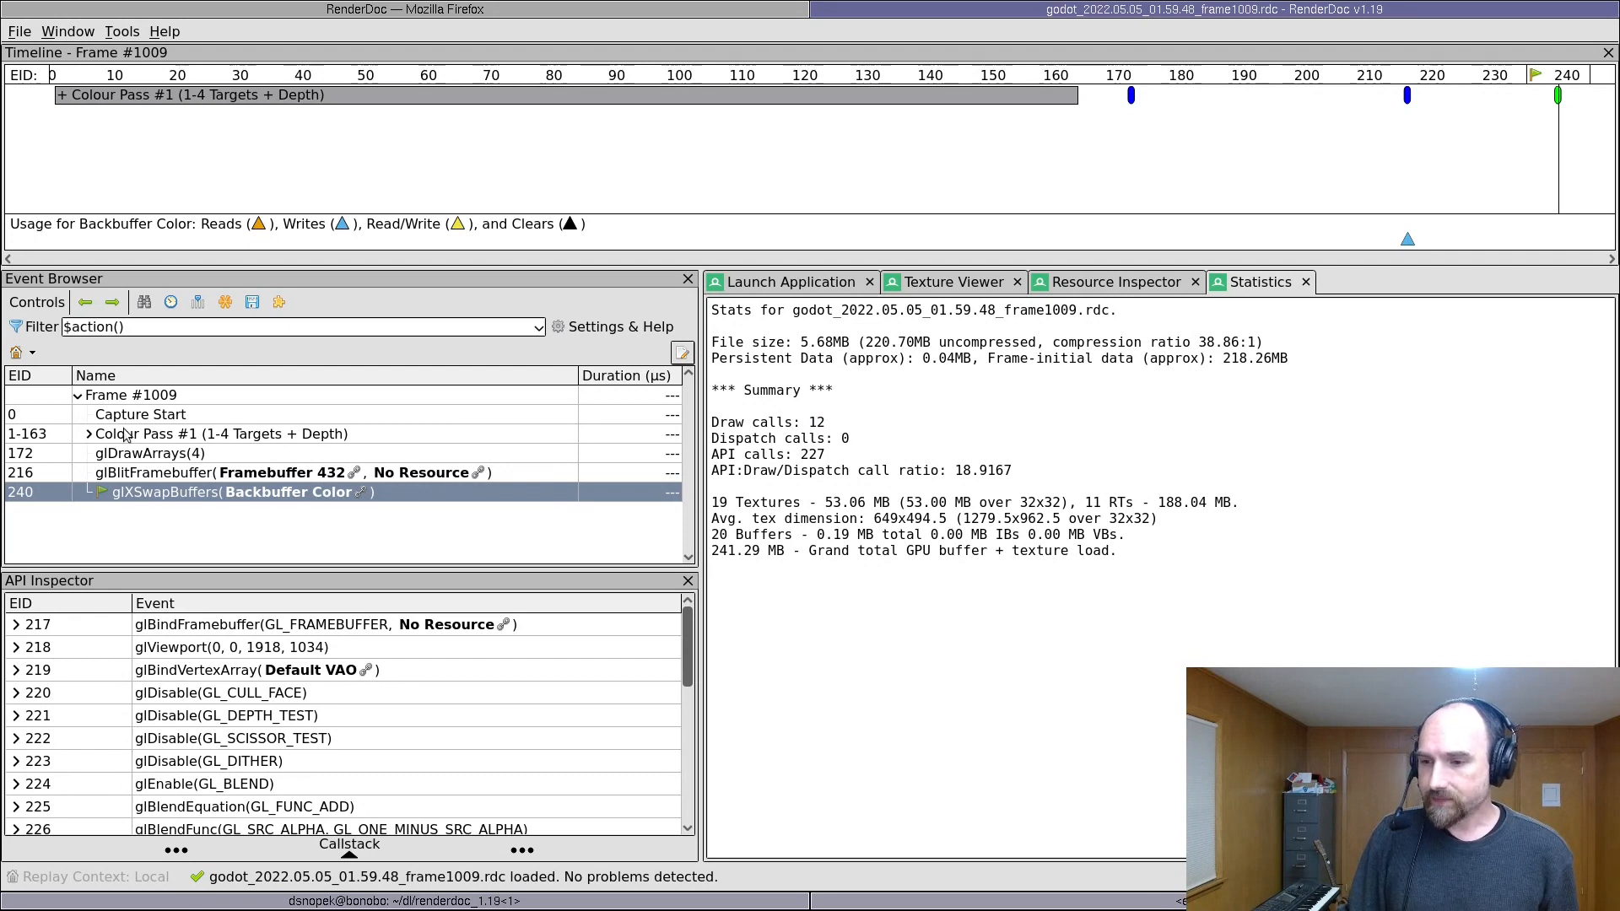
Step: Turn on event durations, expand Colour Pass #1 and select glDrawElements at EID 93
{"action": "left_click", "coordinate": [170, 302]}
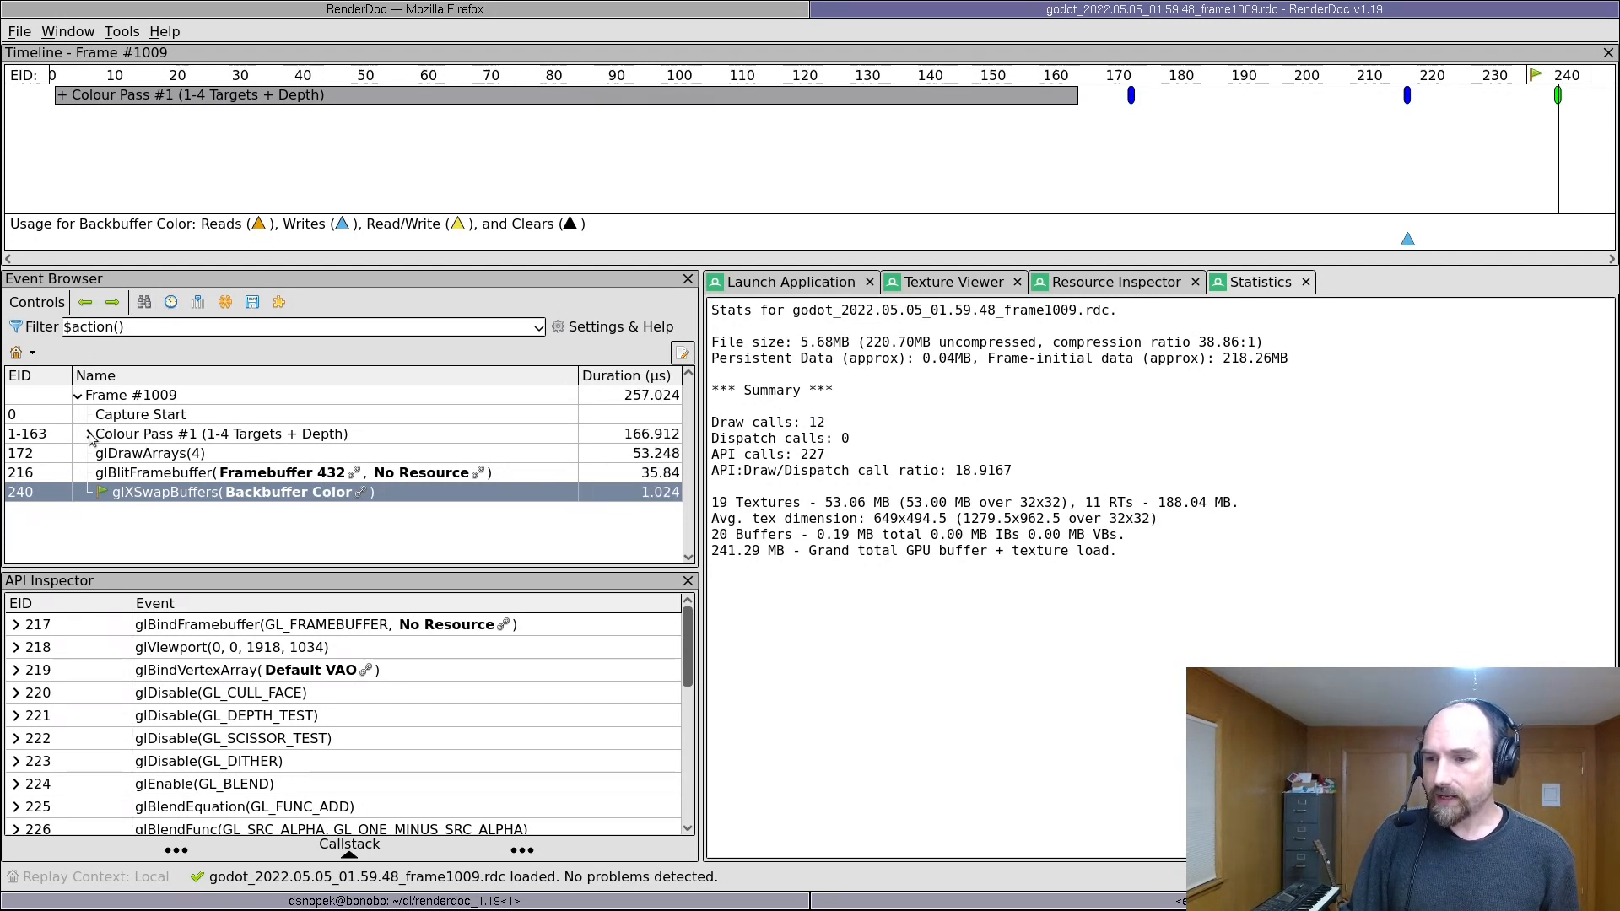
{"action": "left_click", "coordinate": [77, 433]}
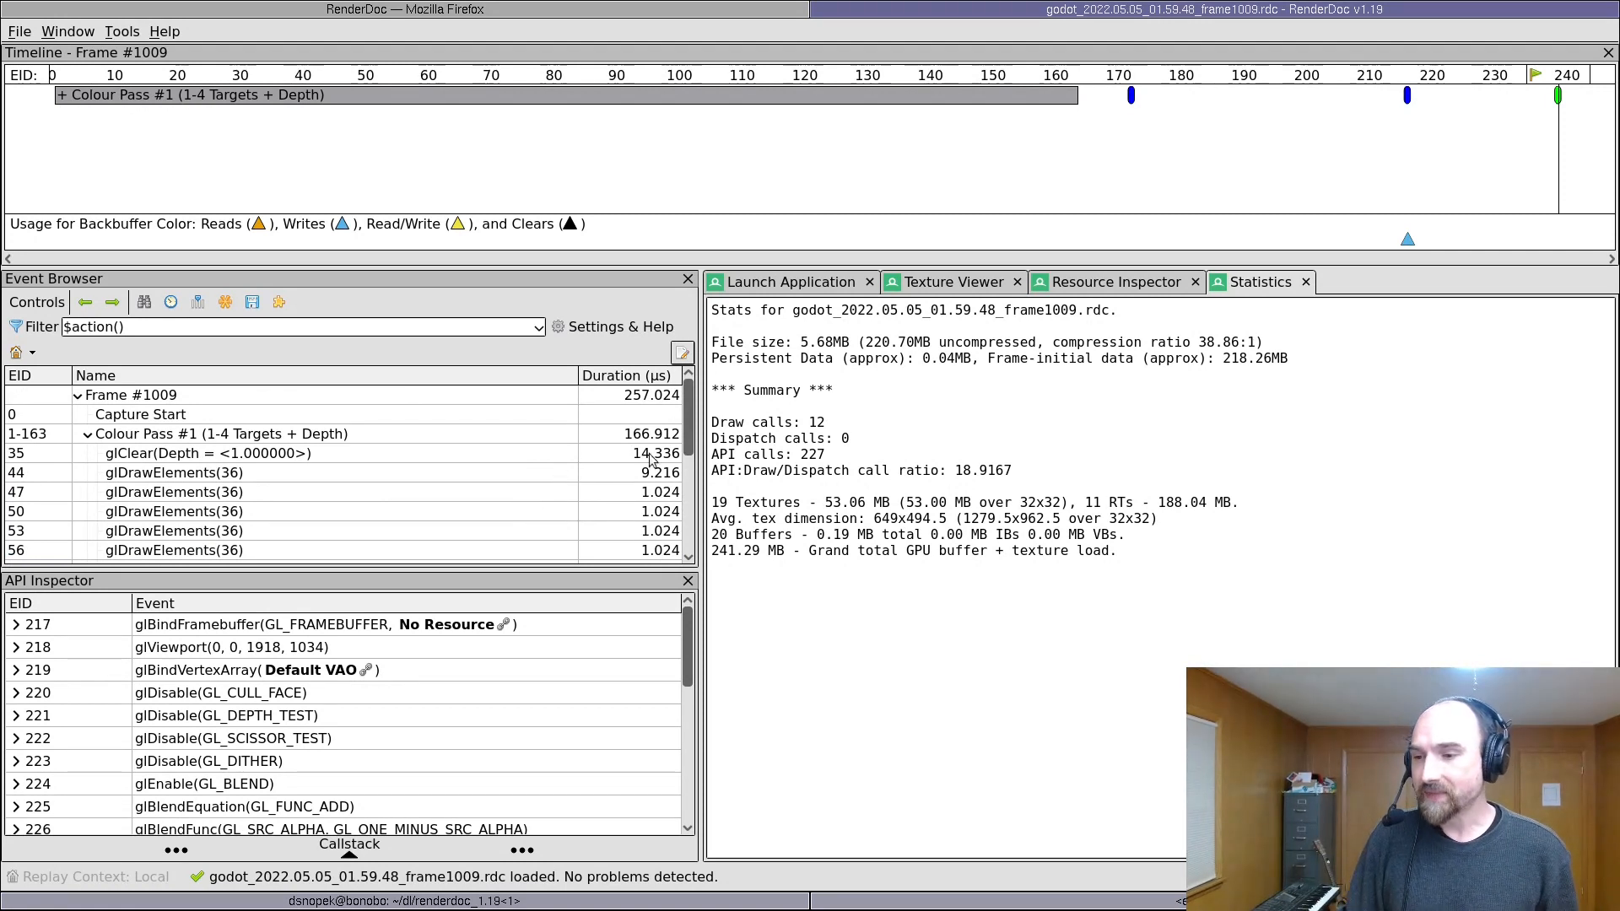
{"action": "left_click", "coordinate": [192, 414]}
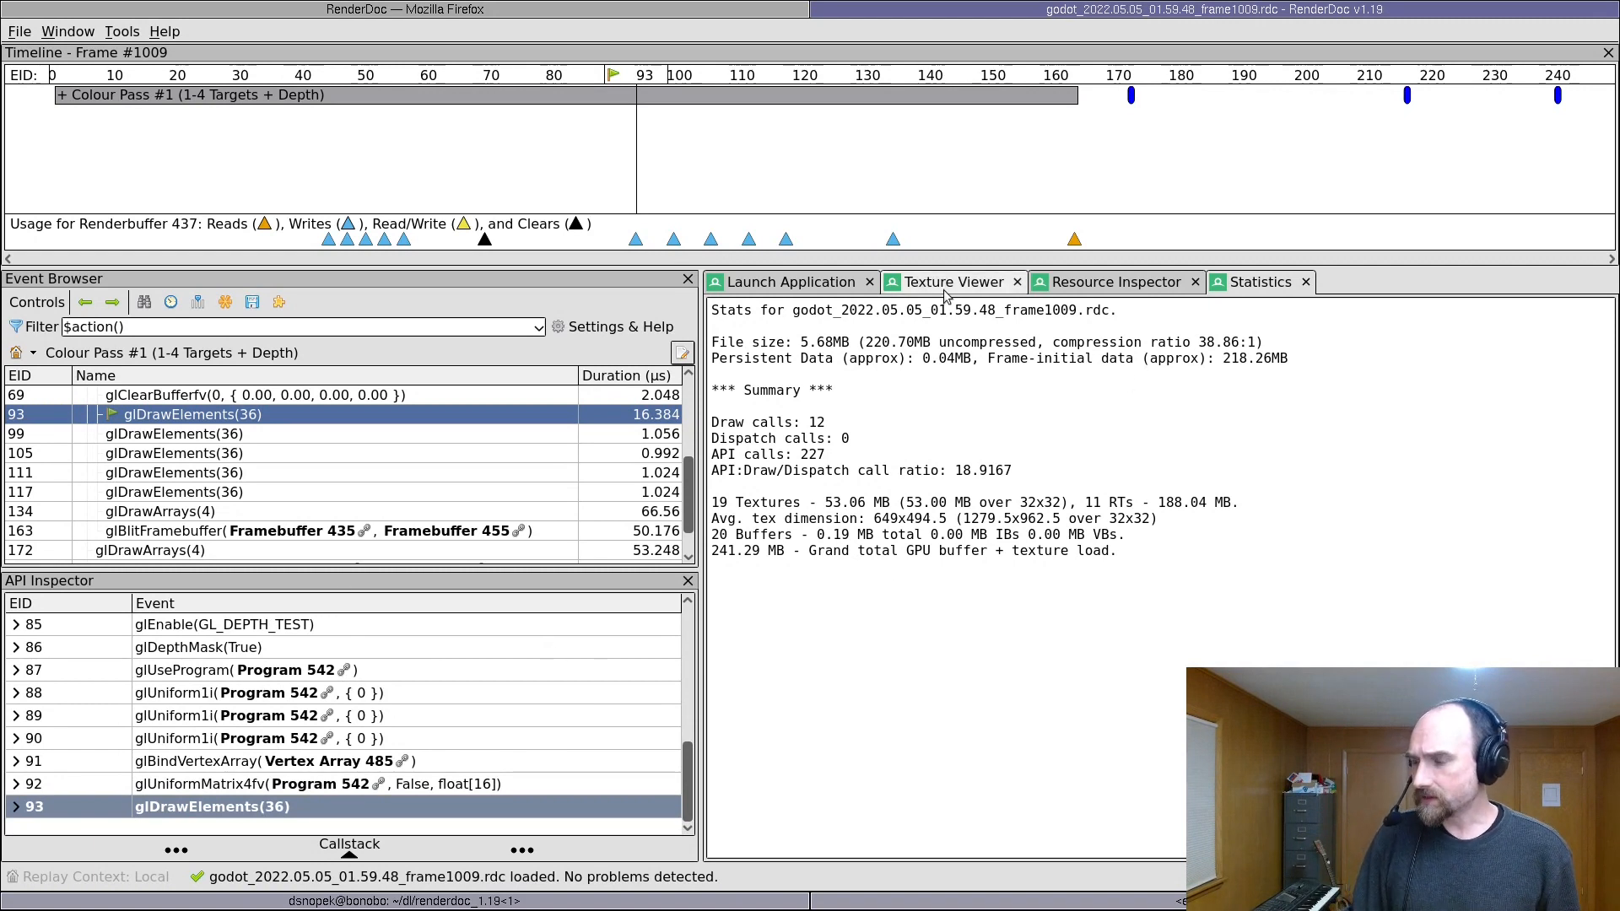
Step: View the render target while stepping through cube draw calls, ending at EID 105
{"action": "left_click", "coordinate": [953, 281]}
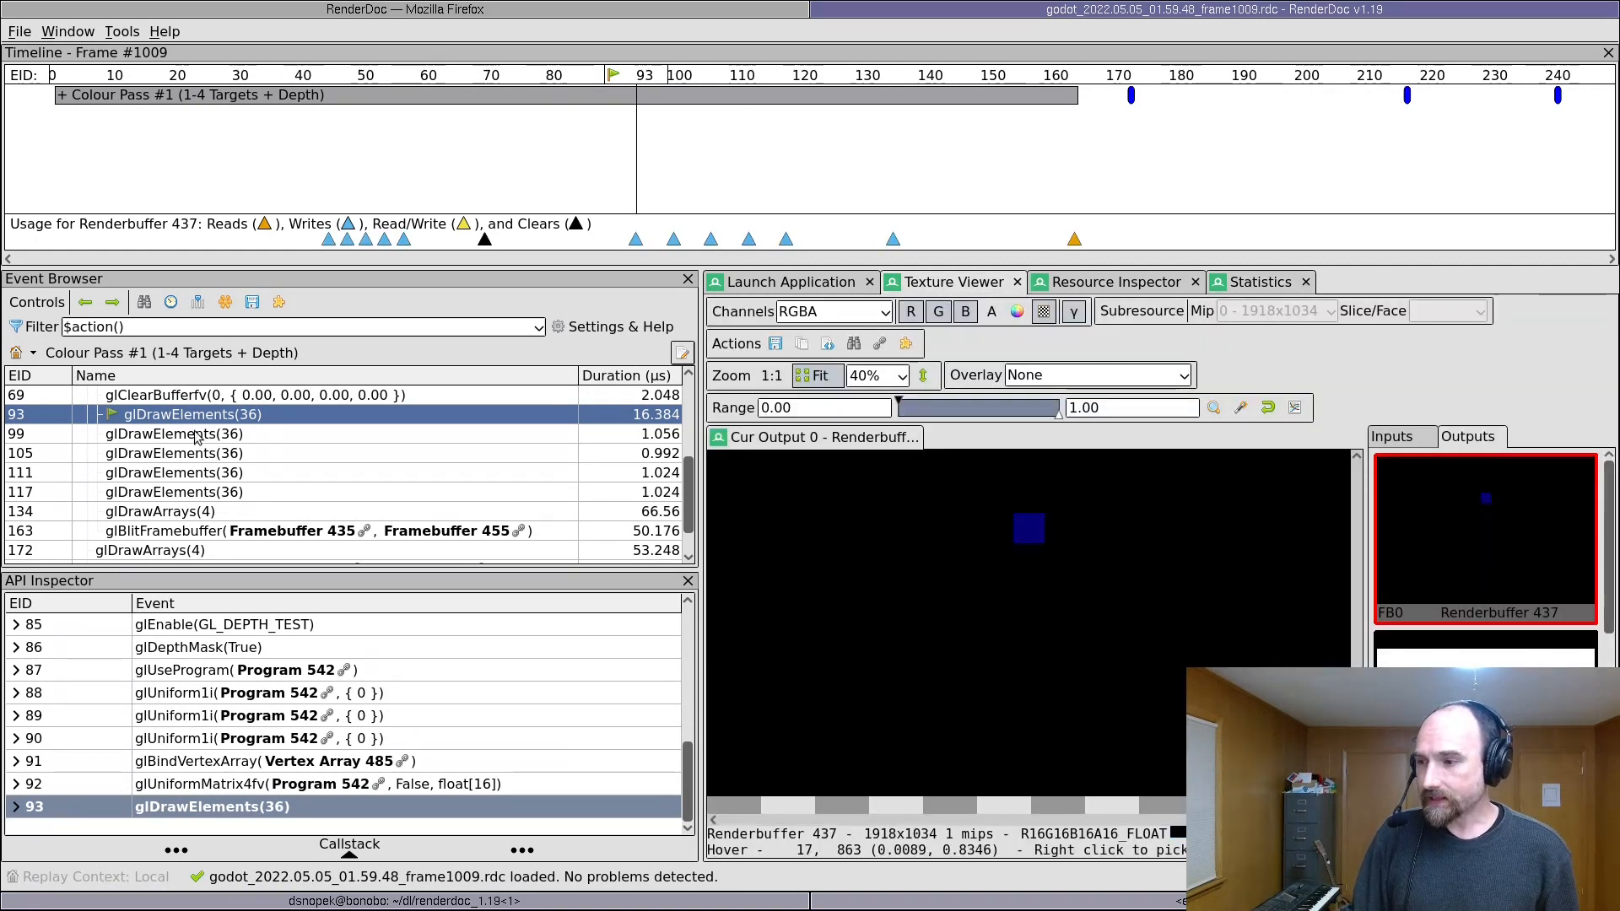
{"action": "left_click", "coordinate": [185, 433]}
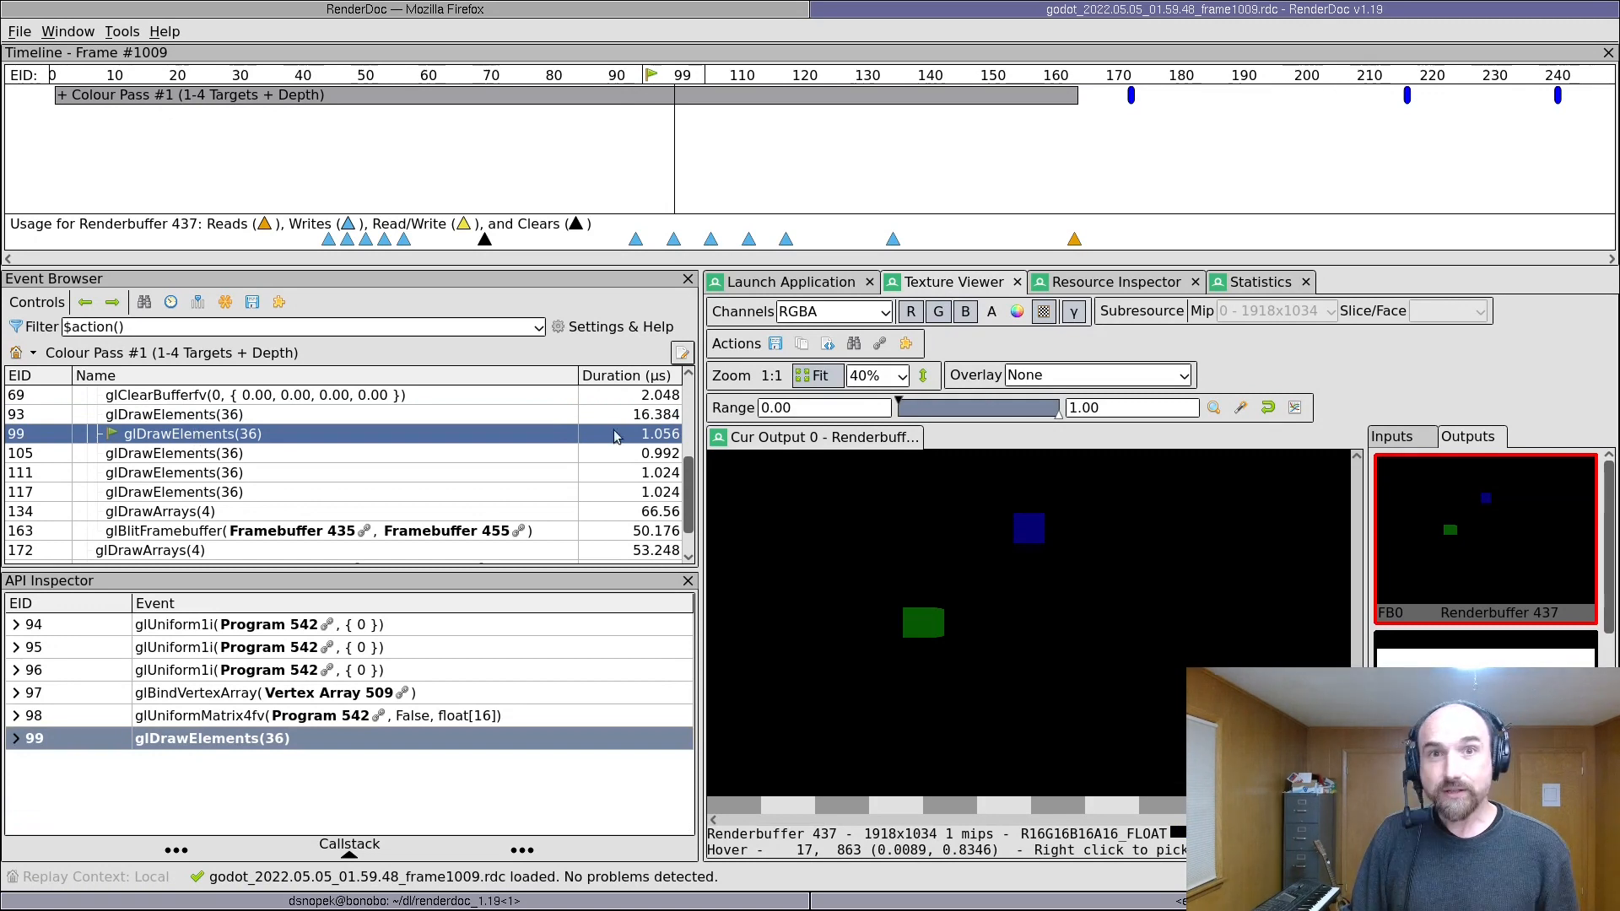
{"action": "mouse_move", "coordinate": [865, 555]}
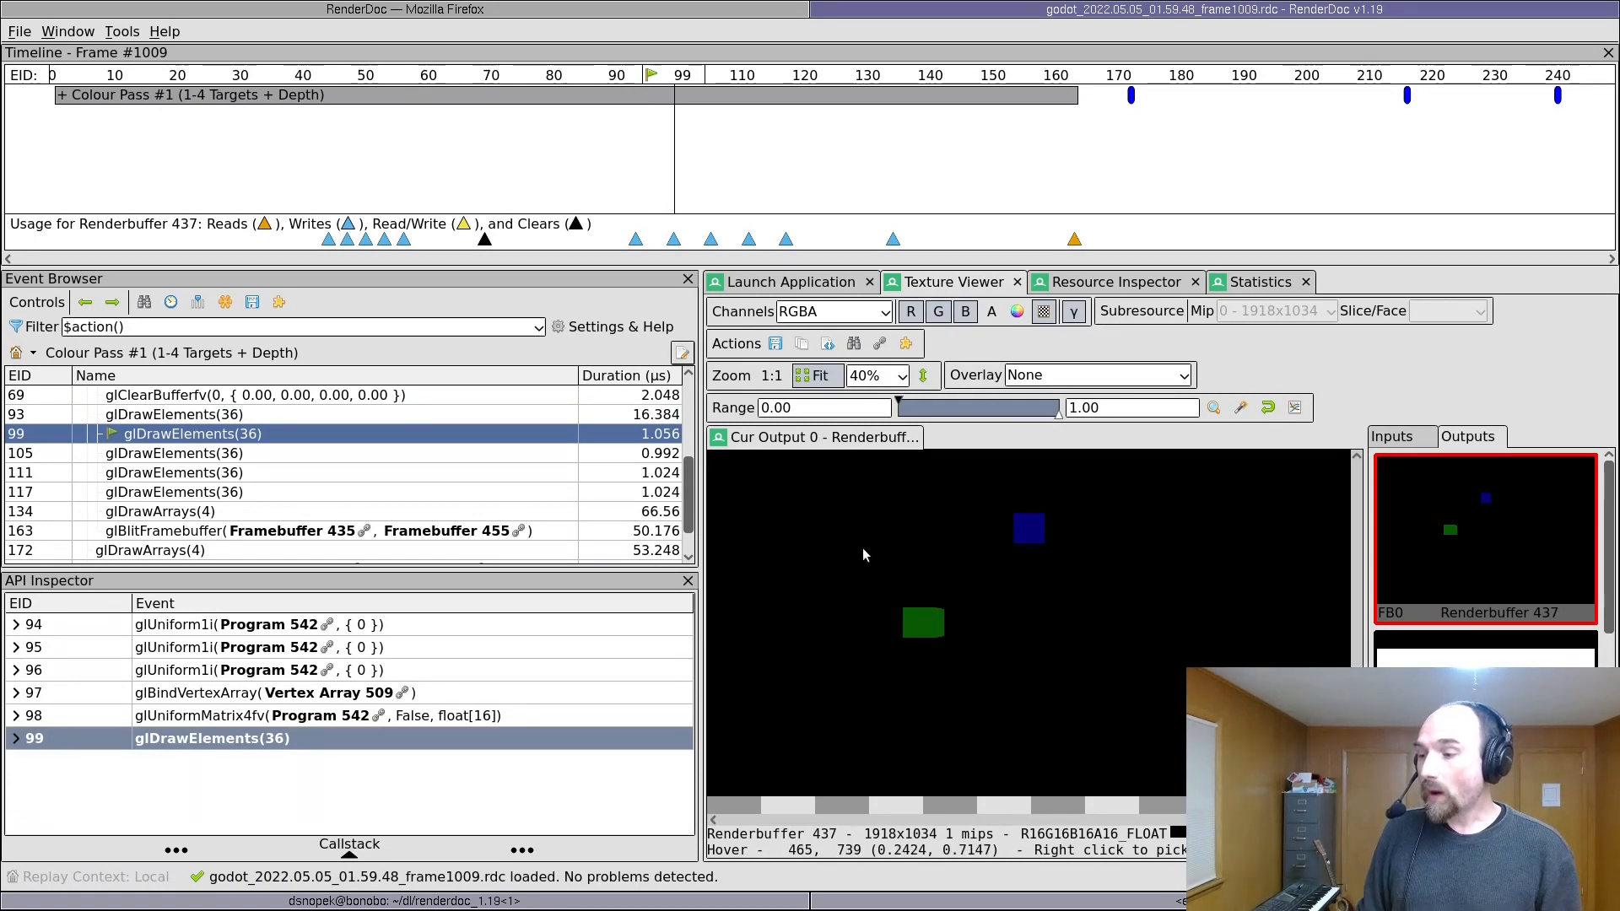
{"action": "mouse_move", "coordinate": [217, 455]}
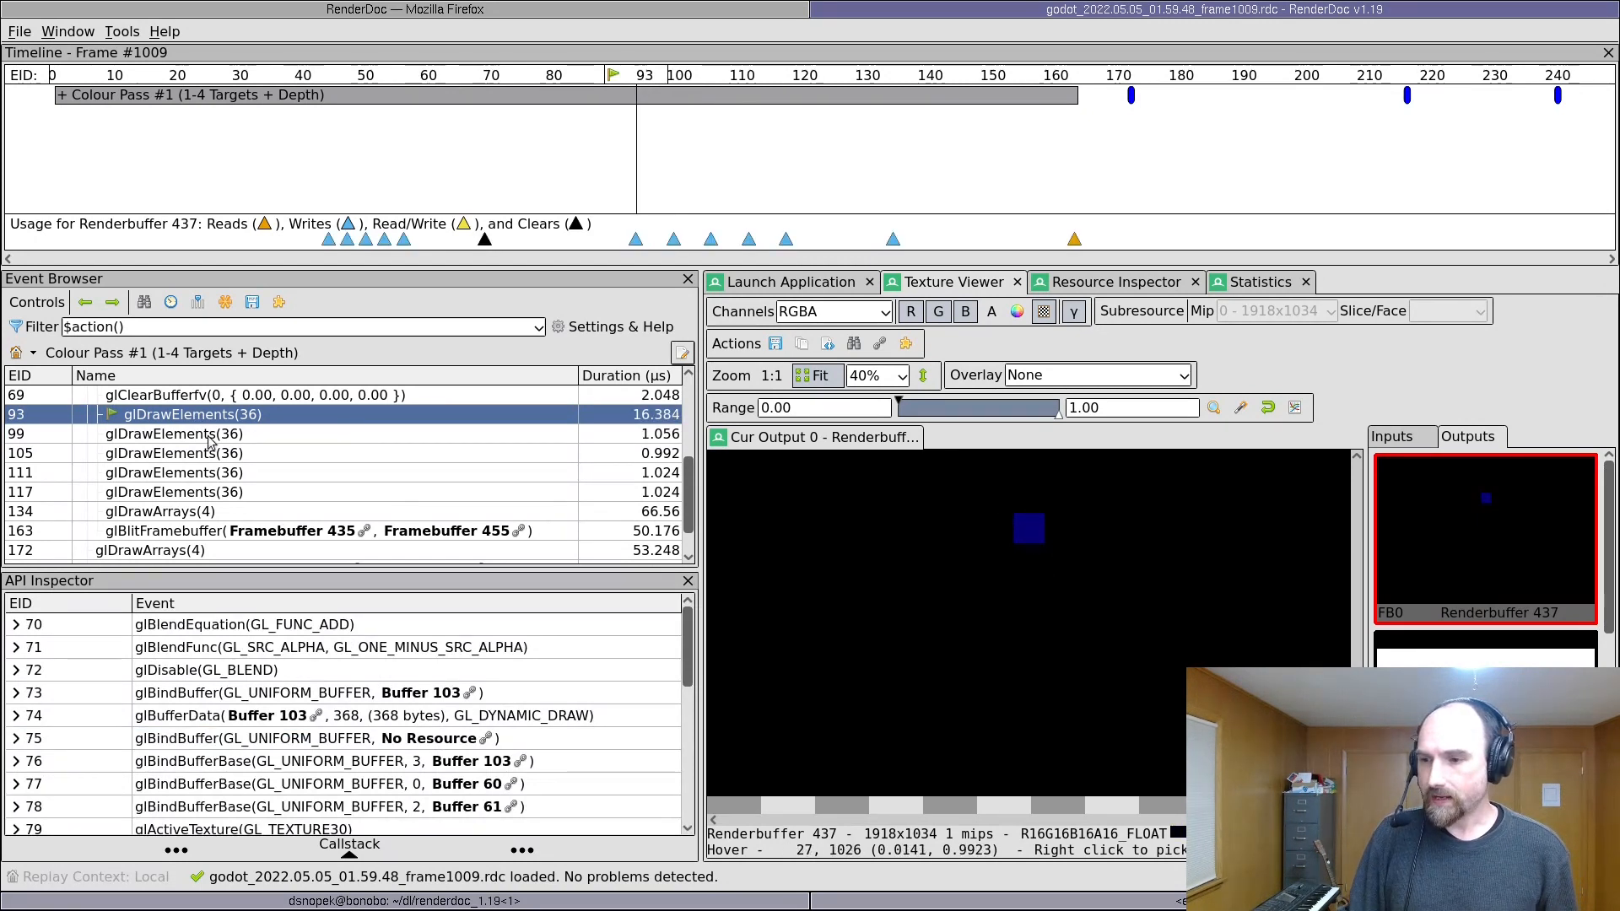
{"action": "left_click", "coordinate": [186, 454]}
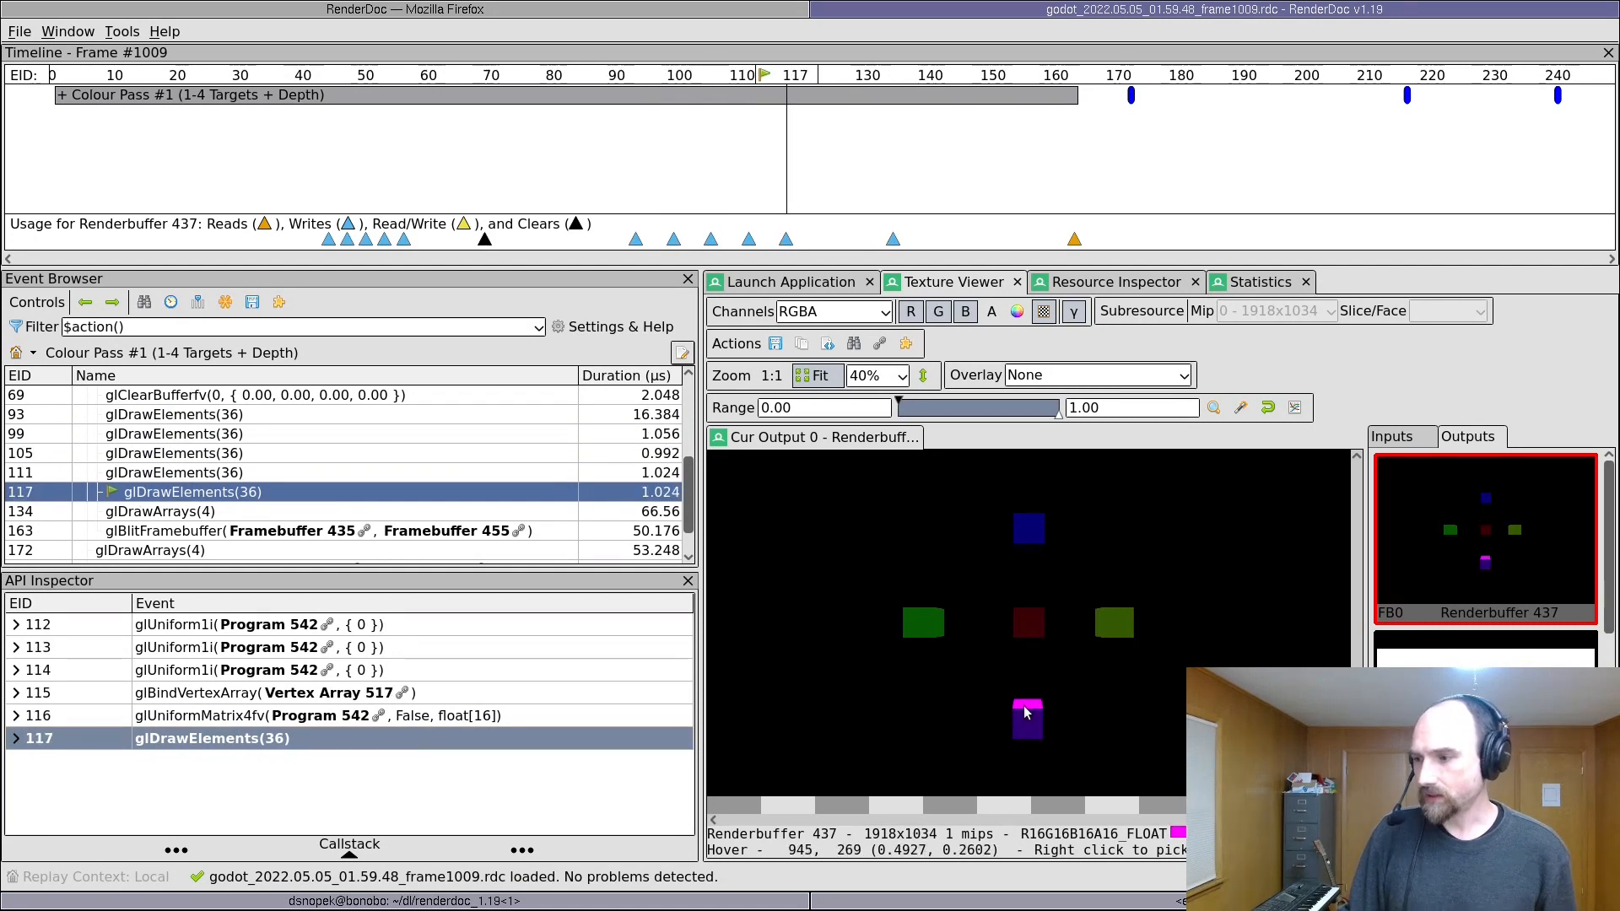
{"action": "mouse_move", "coordinate": [1035, 715]}
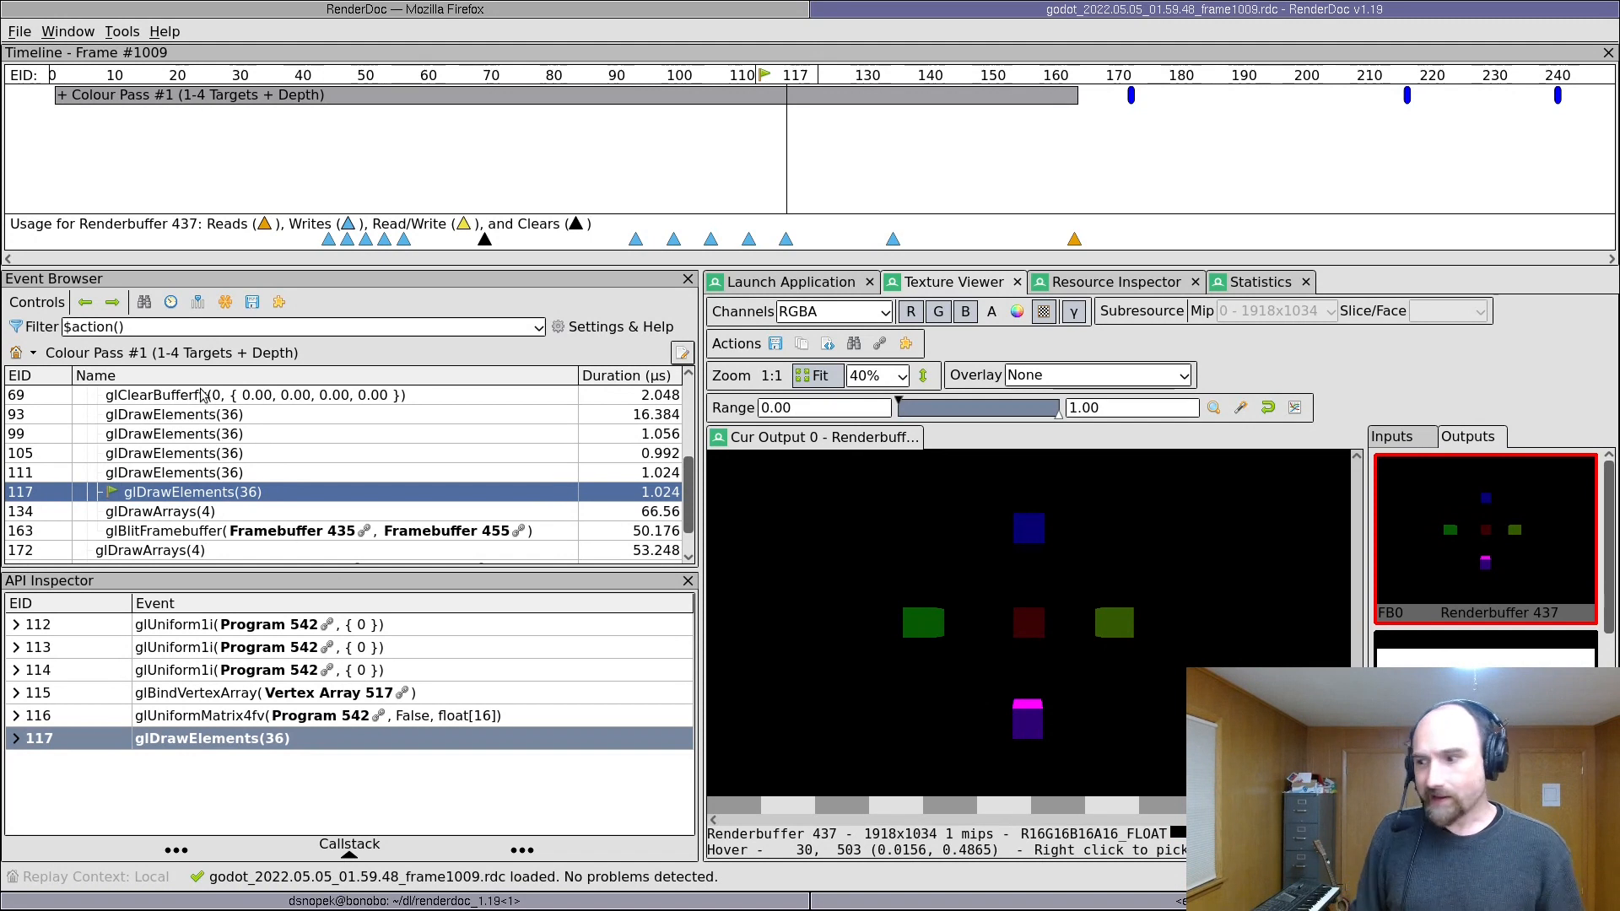
{"action": "mouse_move", "coordinate": [1046, 591]}
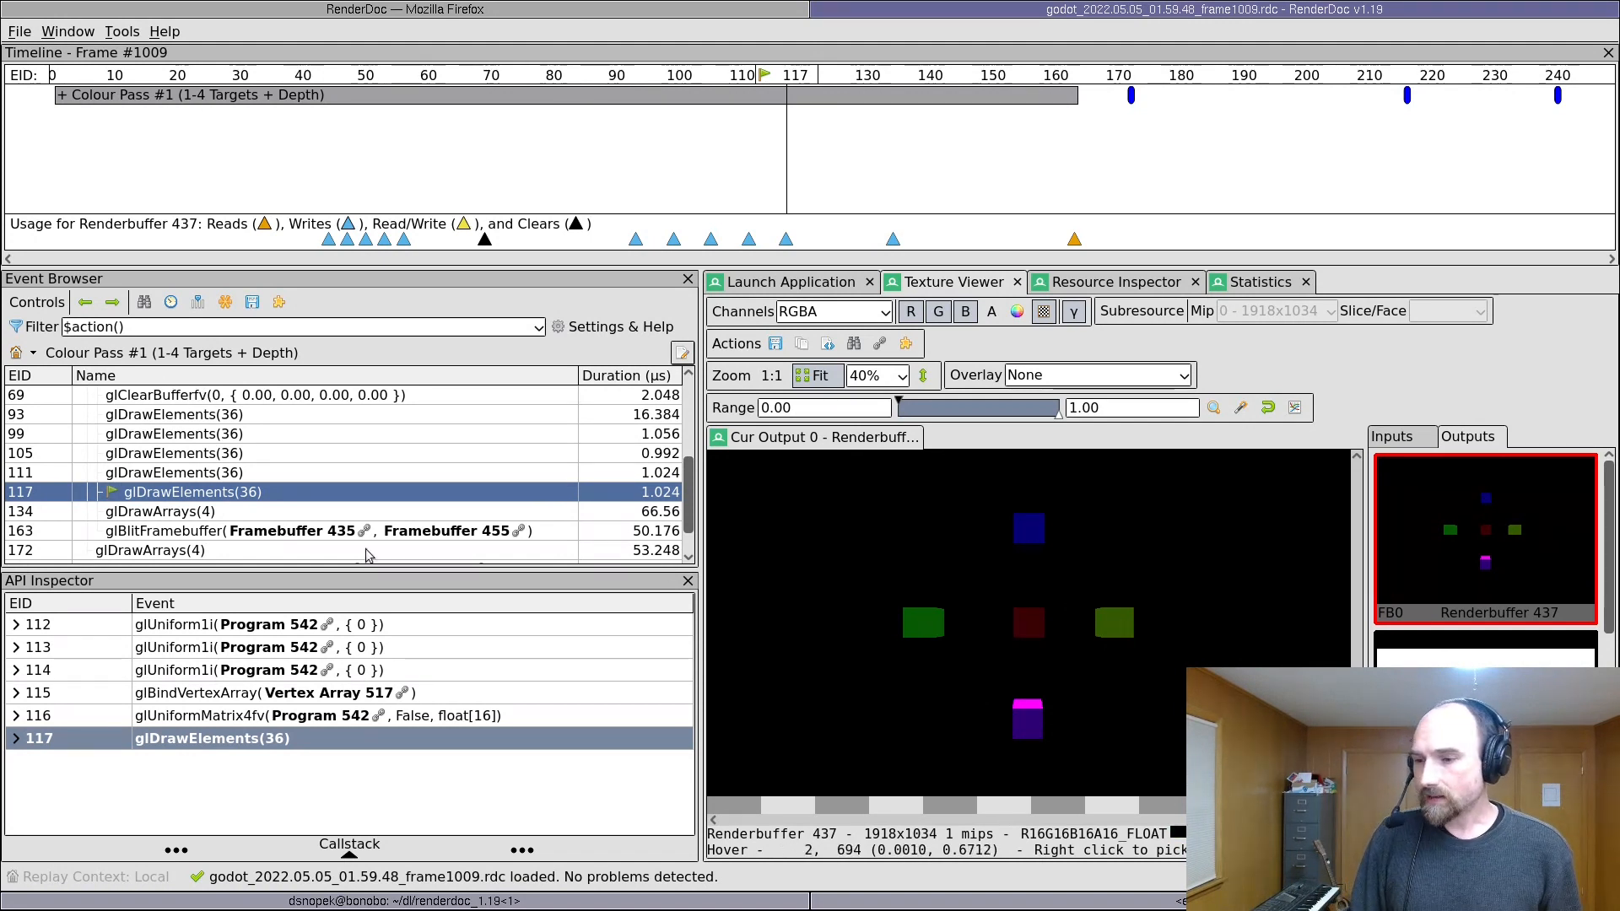
{"action": "left_click", "coordinate": [176, 472]}
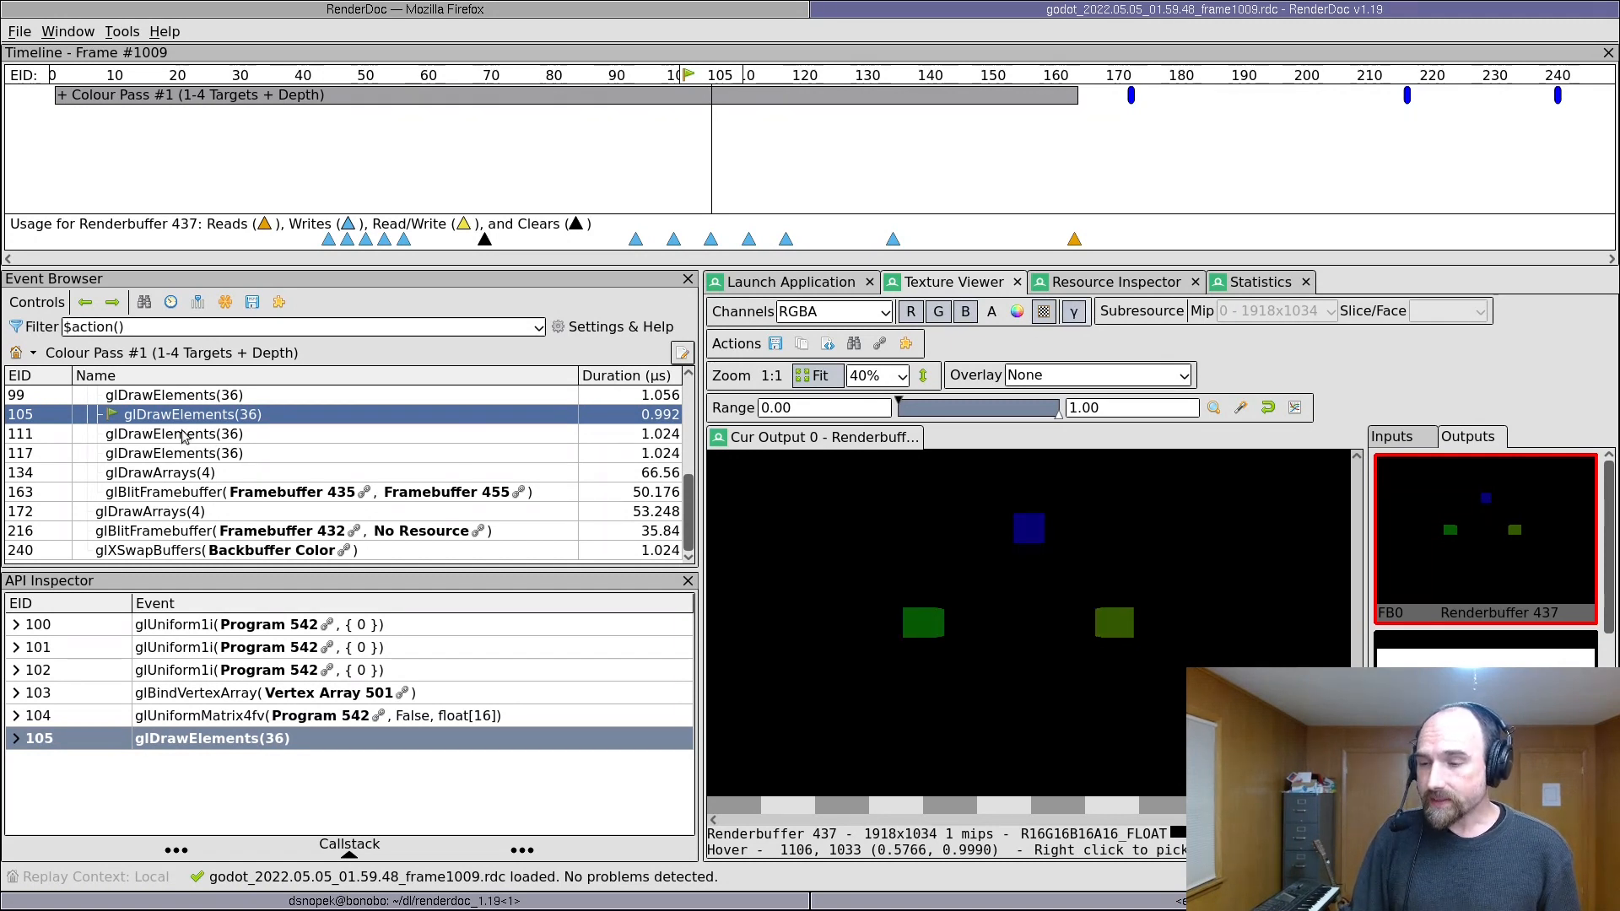
Step: Step through EIDs 93, 105, 99 back to 93, then inspect Program 542
{"action": "left_click", "coordinate": [176, 433]}
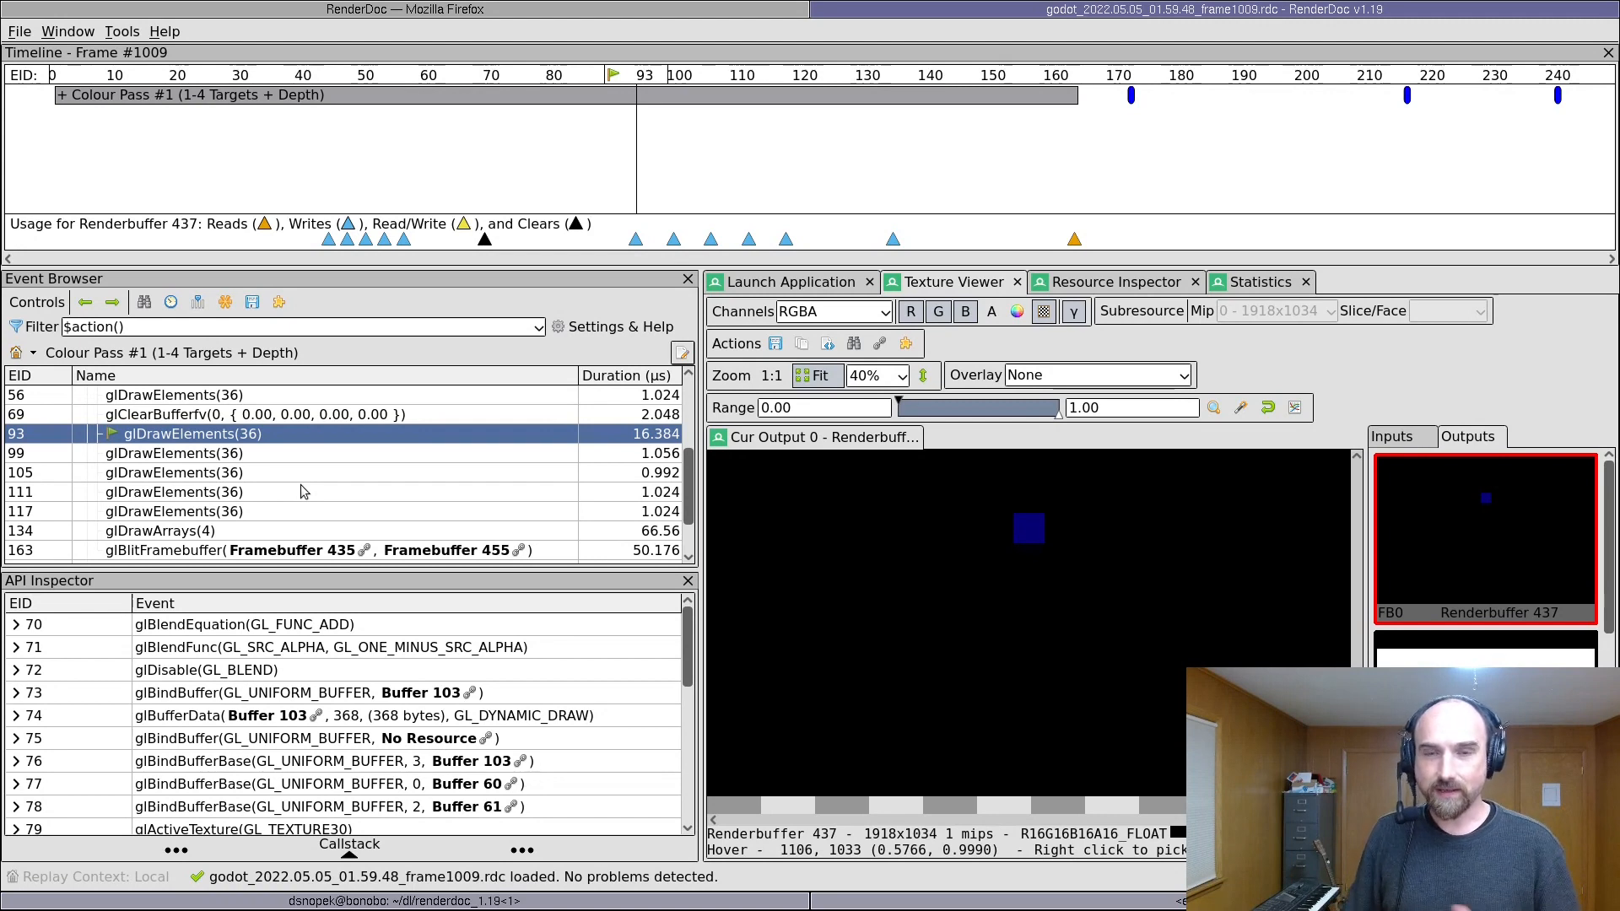
{"action": "mouse_move", "coordinate": [314, 458]}
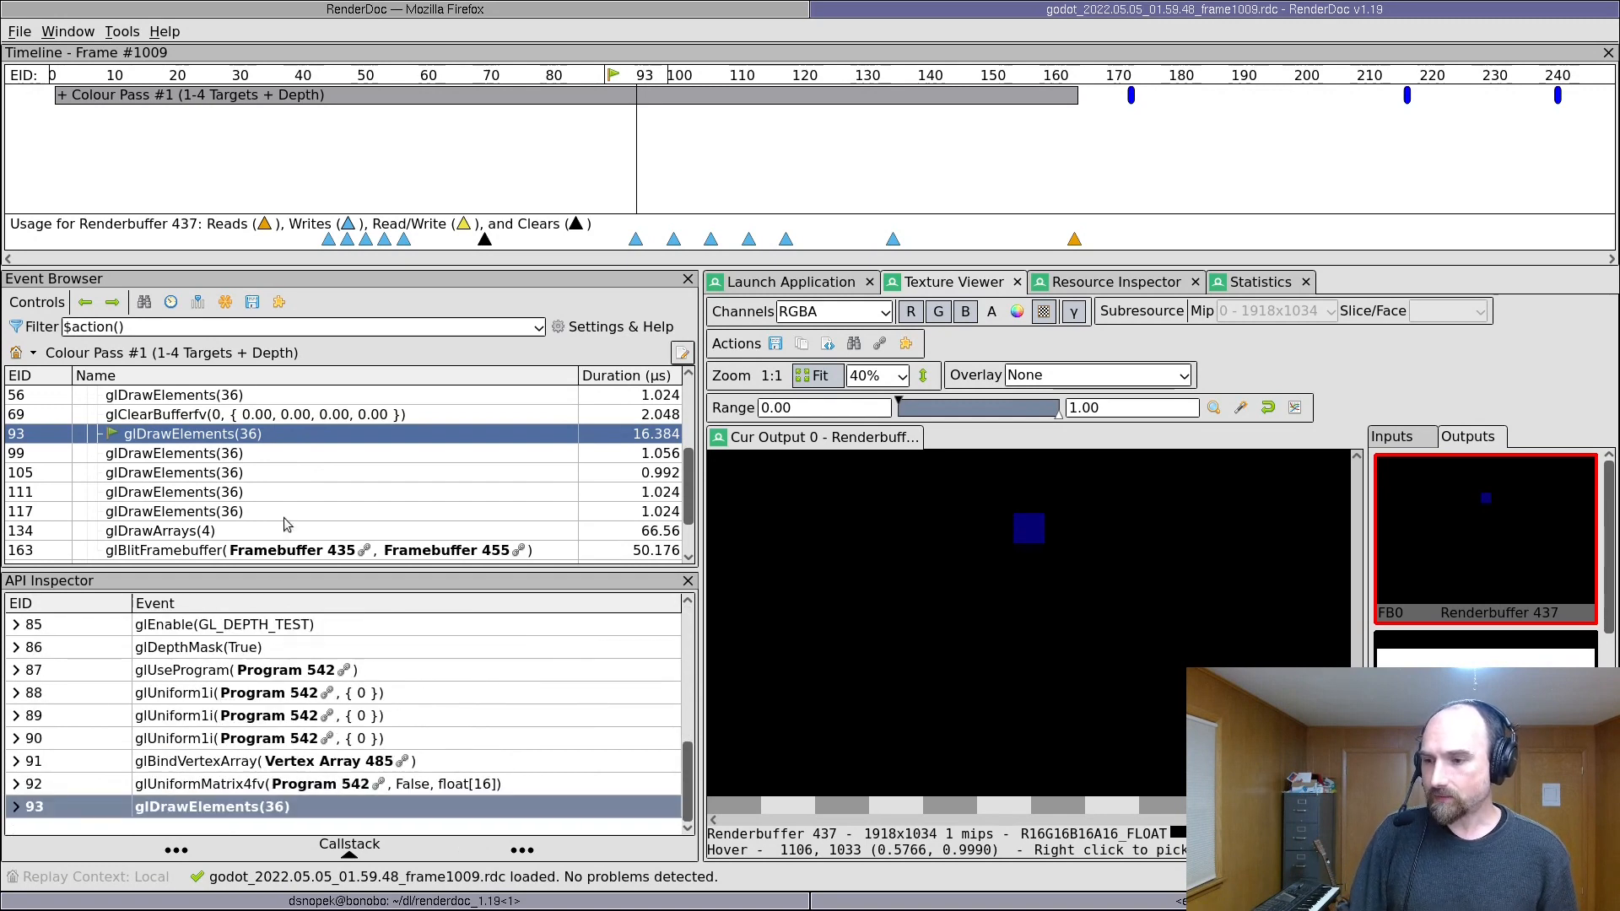
{"action": "left_click", "coordinate": [176, 473]}
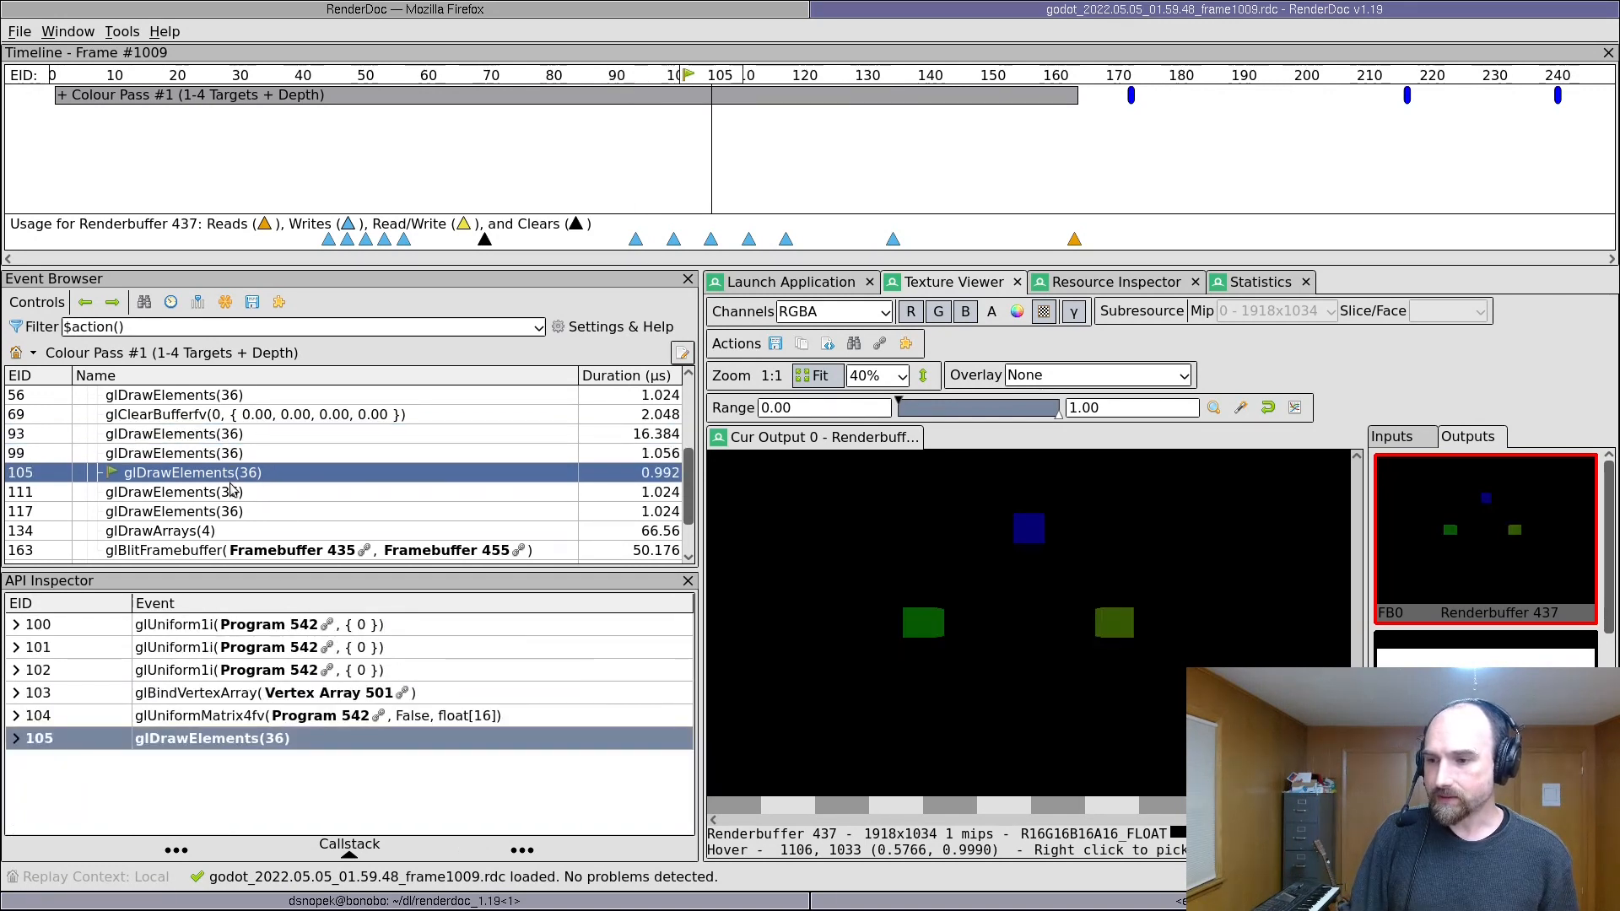
{"action": "left_click", "coordinate": [176, 452]}
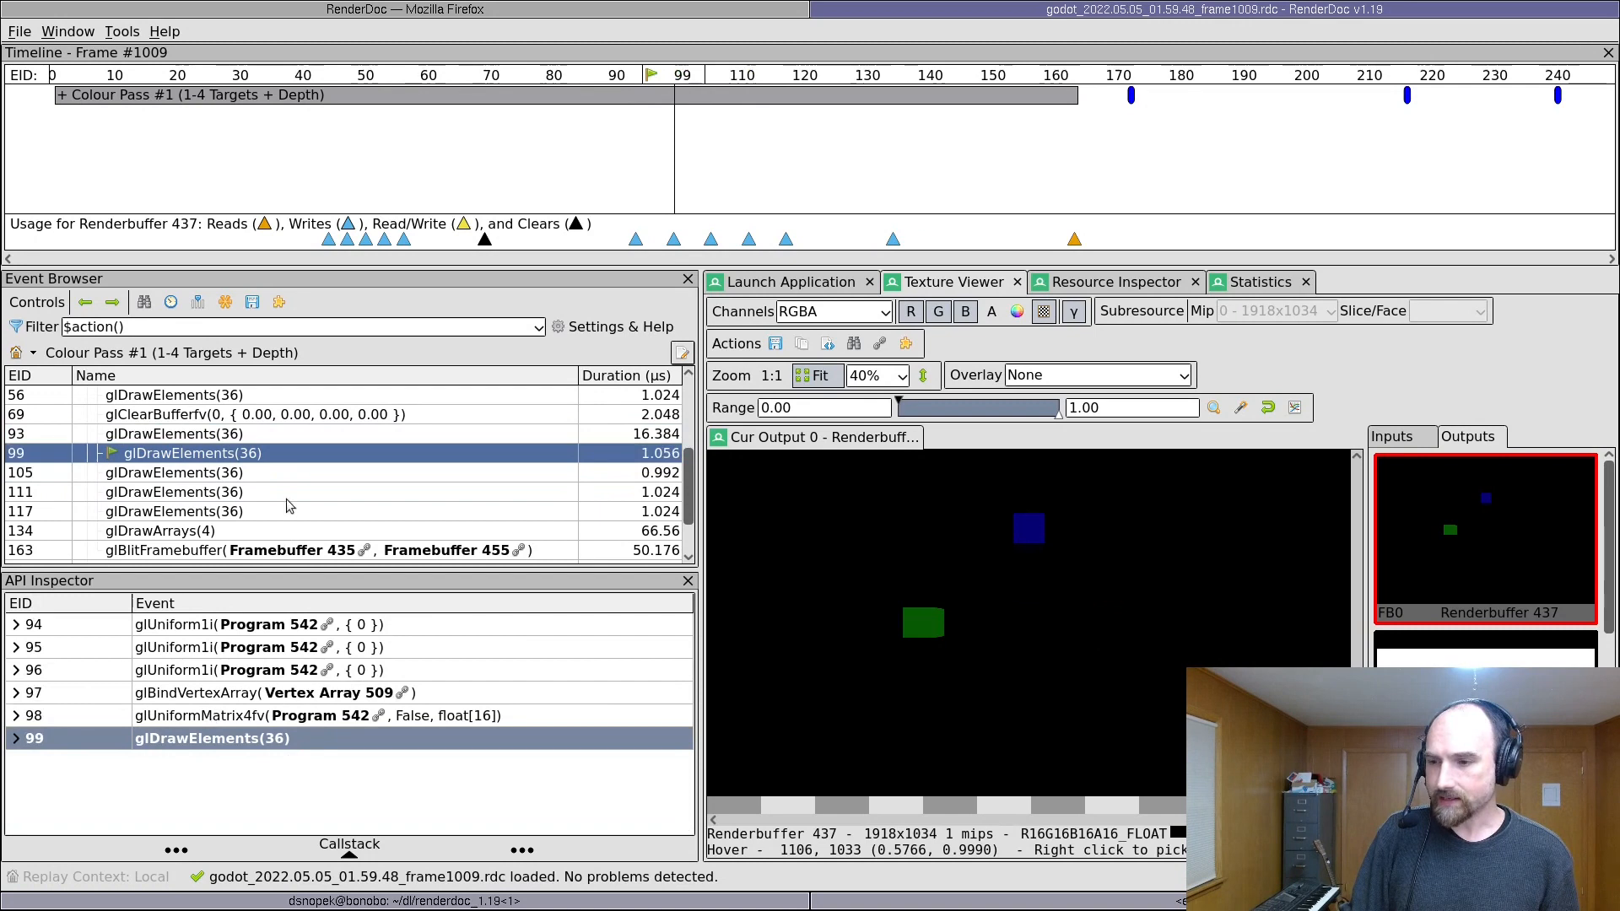
{"action": "left_click", "coordinate": [186, 433]}
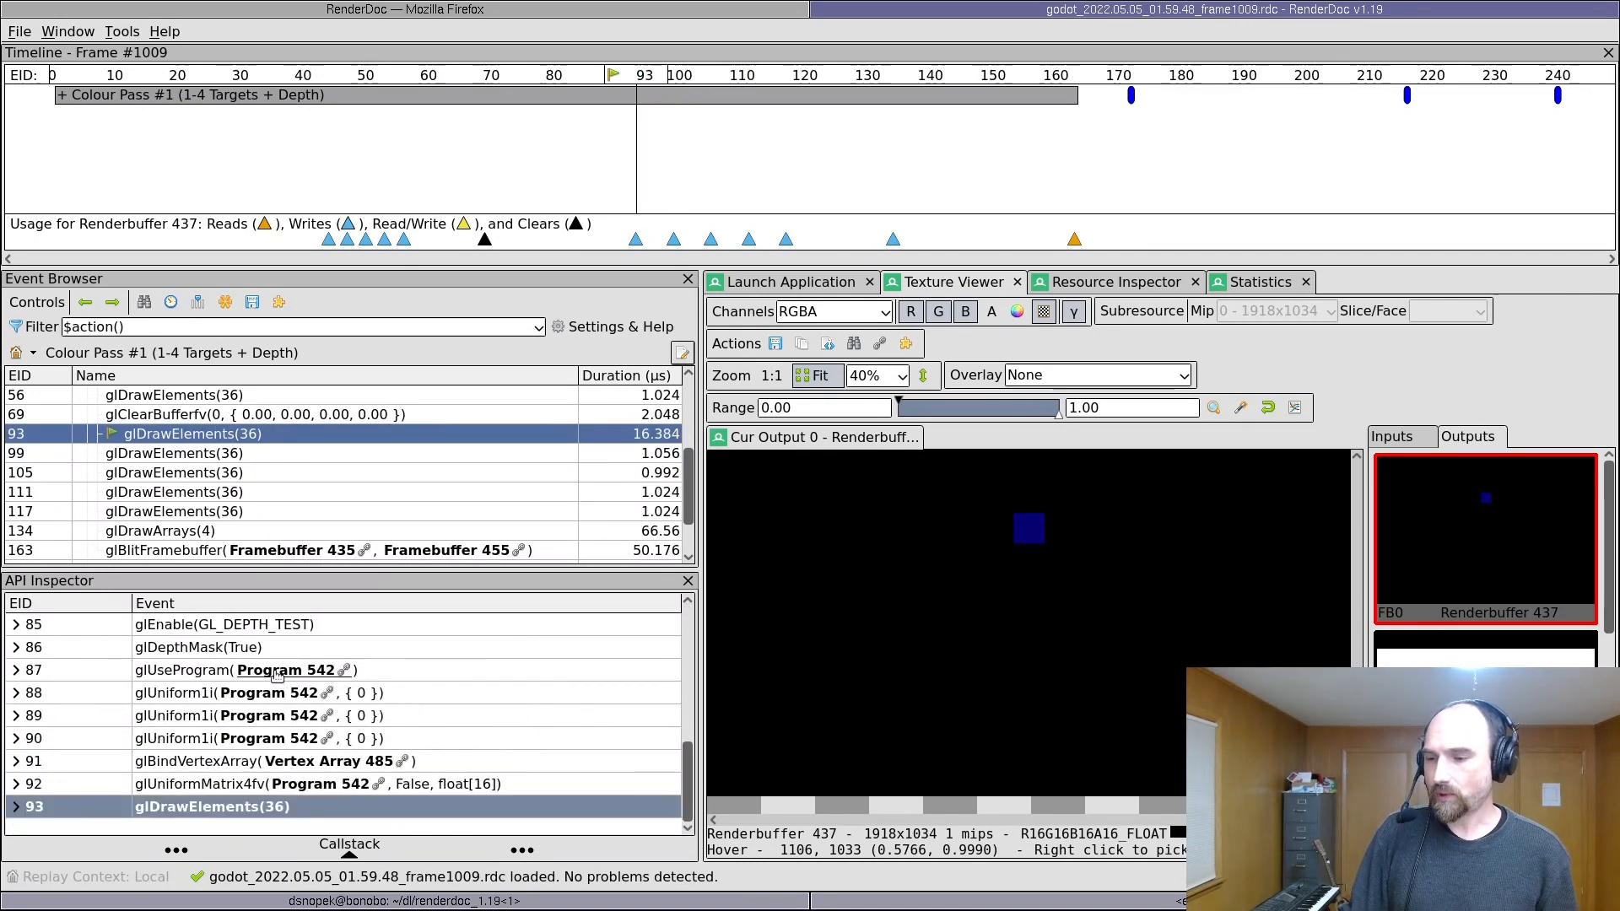
{"action": "left_click", "coordinate": [308, 669]}
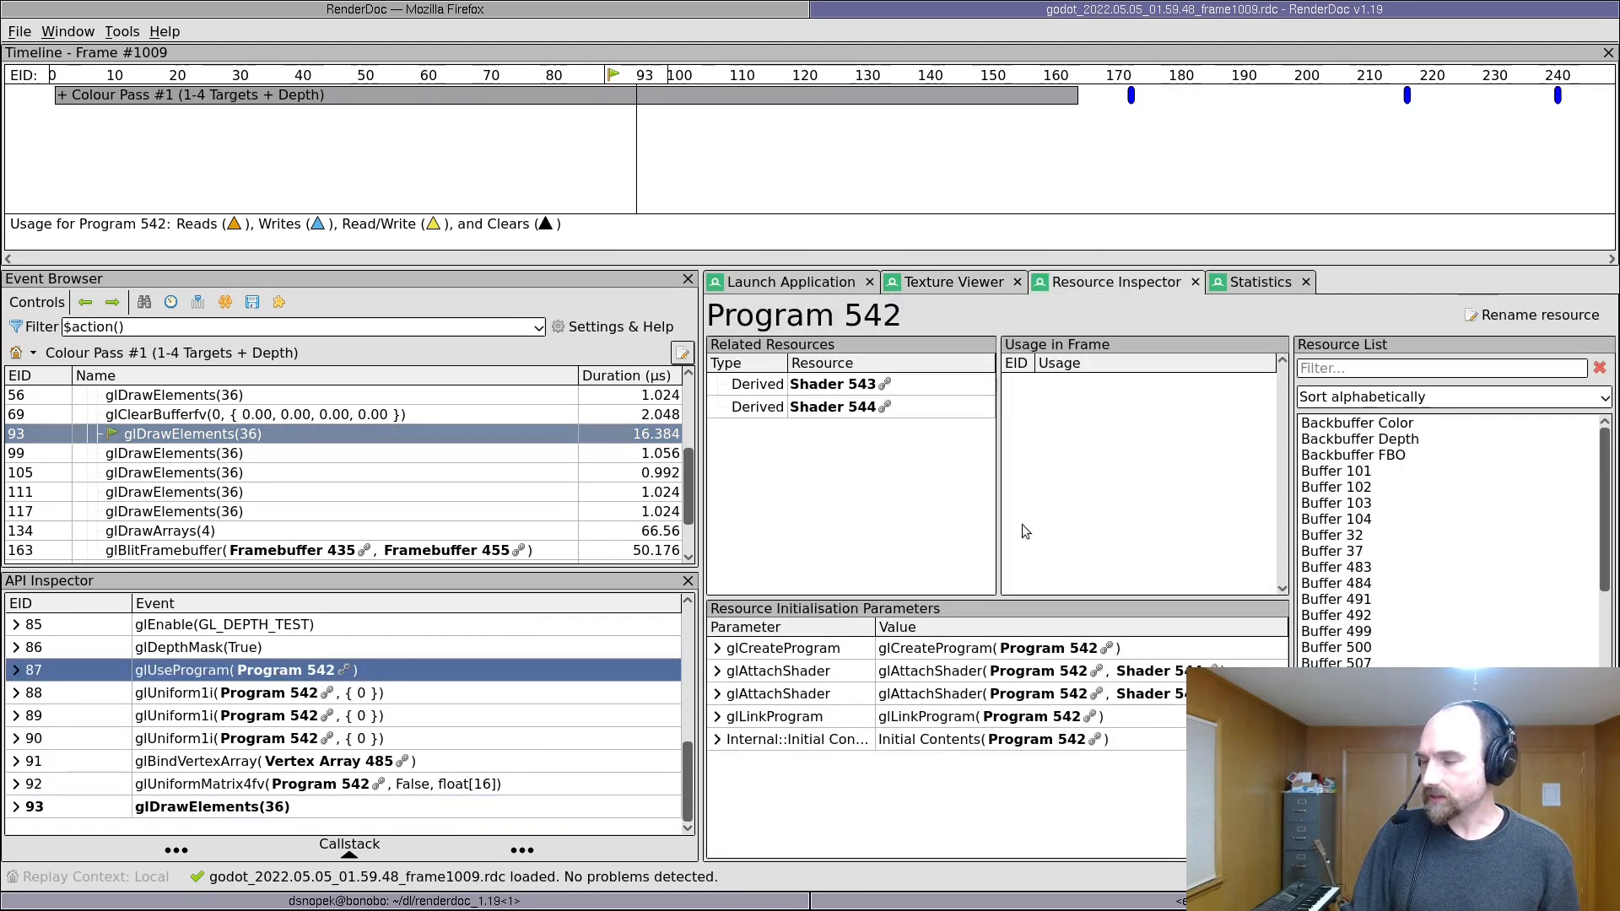
{"action": "mouse_move", "coordinate": [874, 433]}
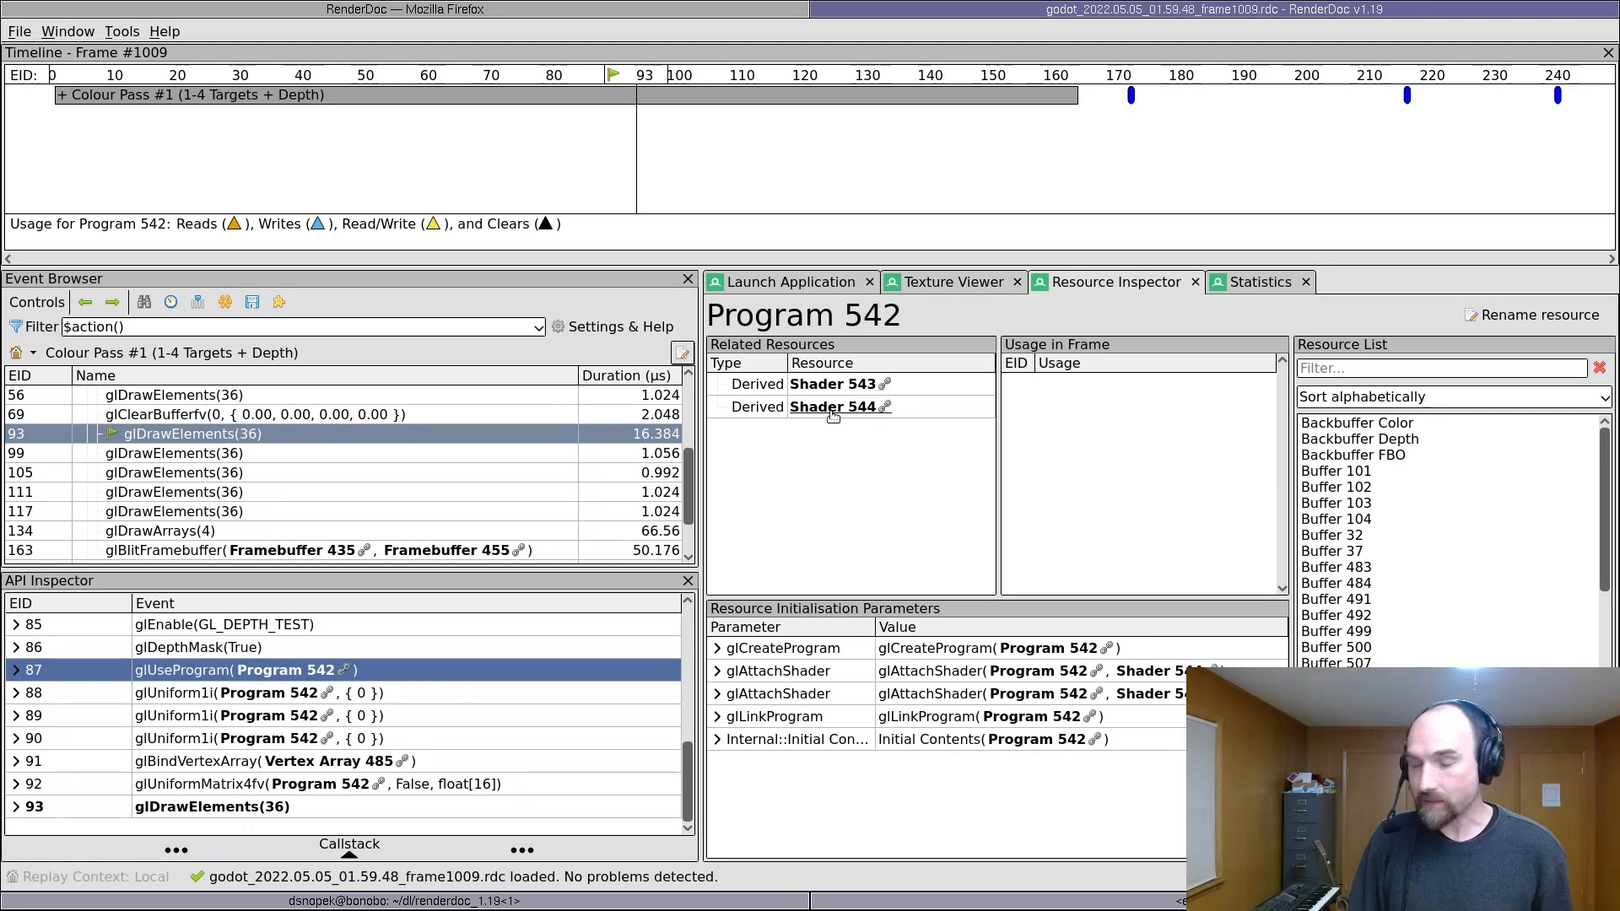
Step: View the GLSL source and input signature of Shader 544
{"action": "left_click", "coordinate": [833, 406]}
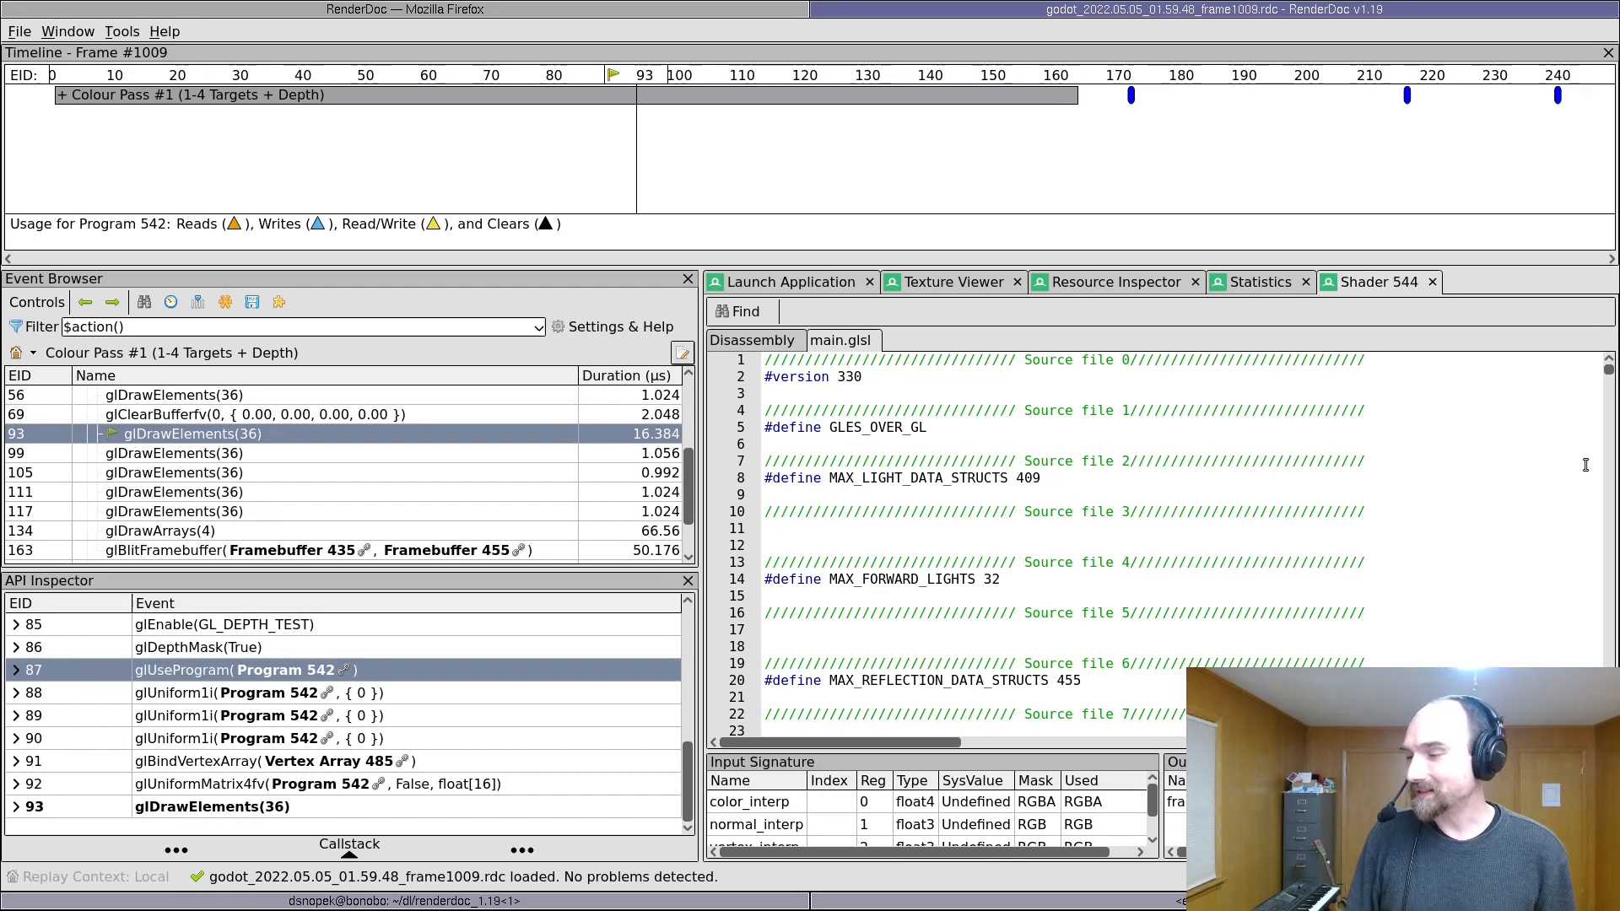
{"action": "scroll", "scroll_direction": "down", "scroll_amount": 3}
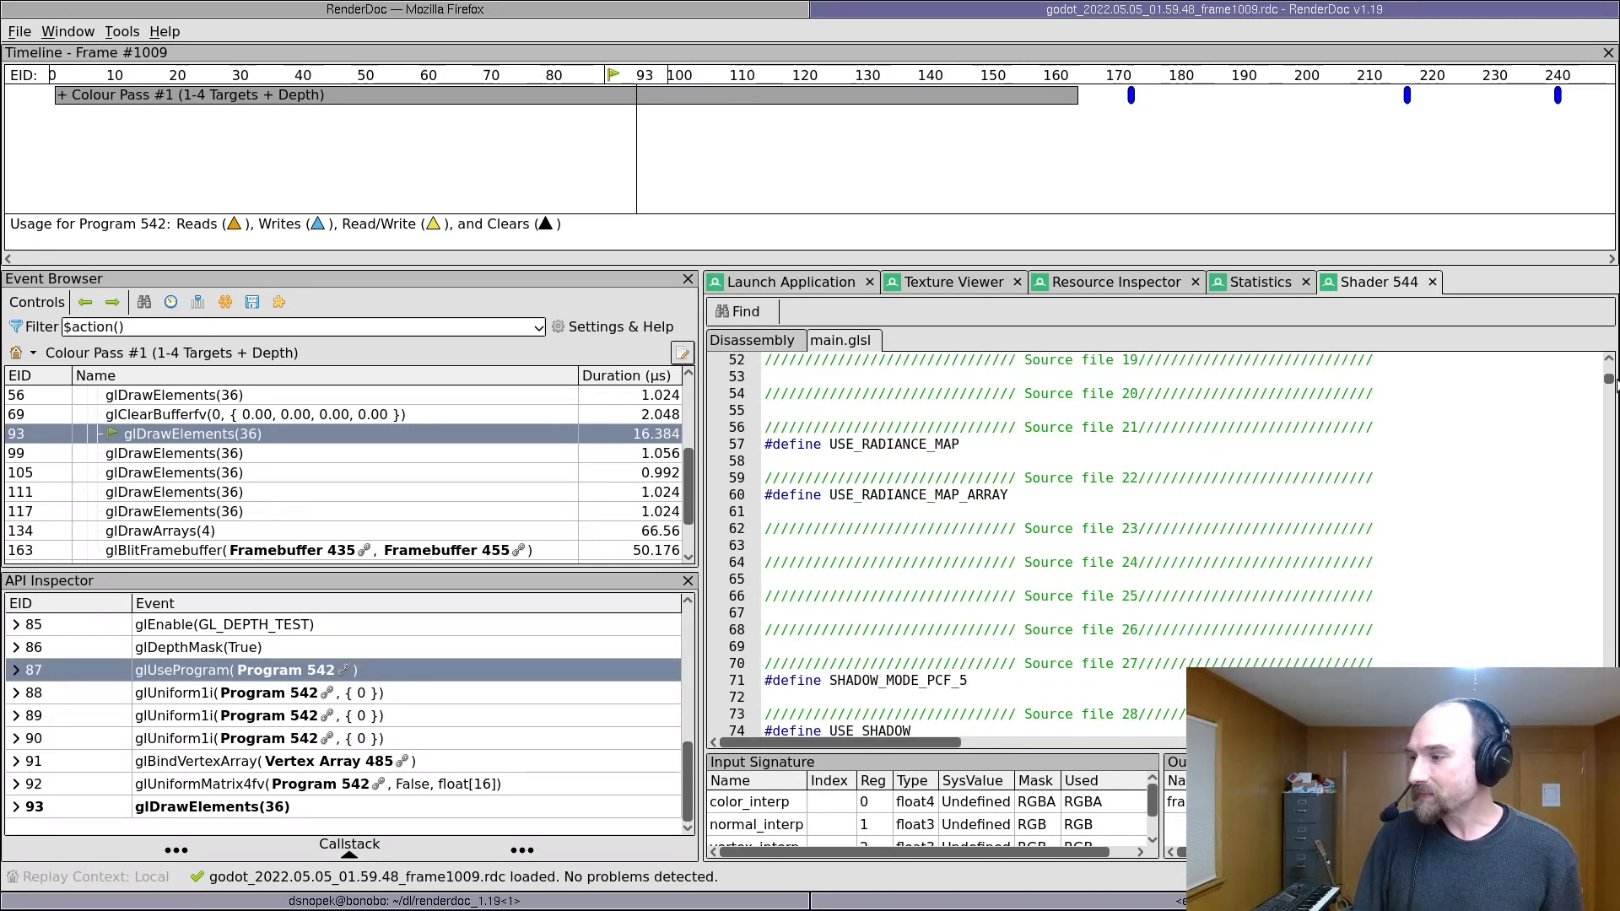
{"action": "scroll", "scroll_direction": "down", "scroll_amount": 3}
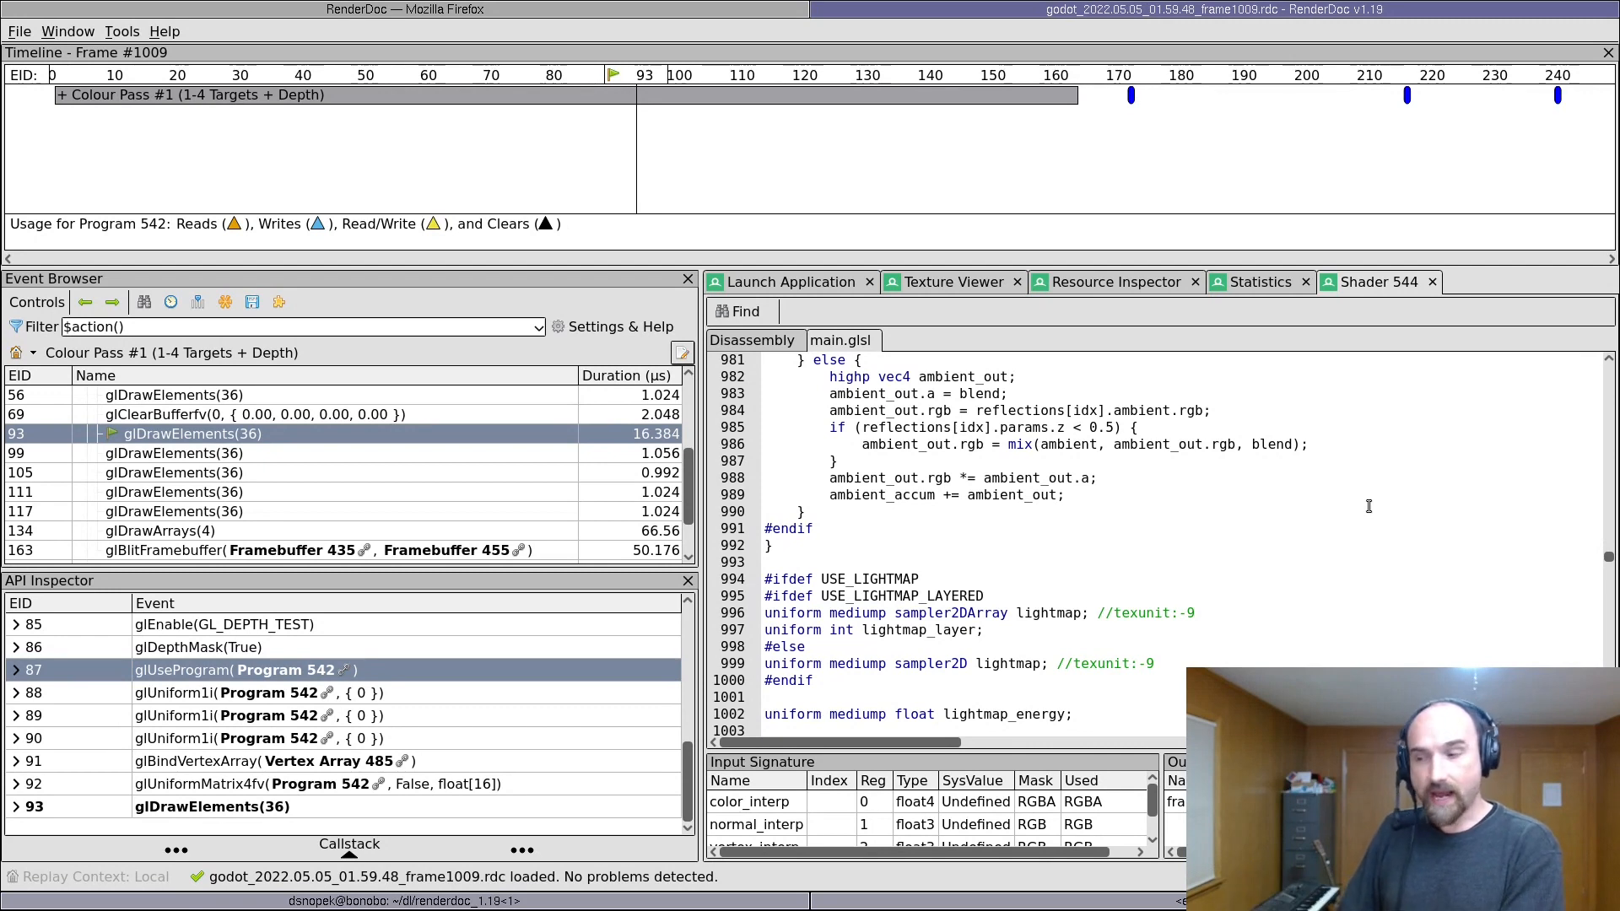
{"action": "left_click", "coordinate": [951, 282]}
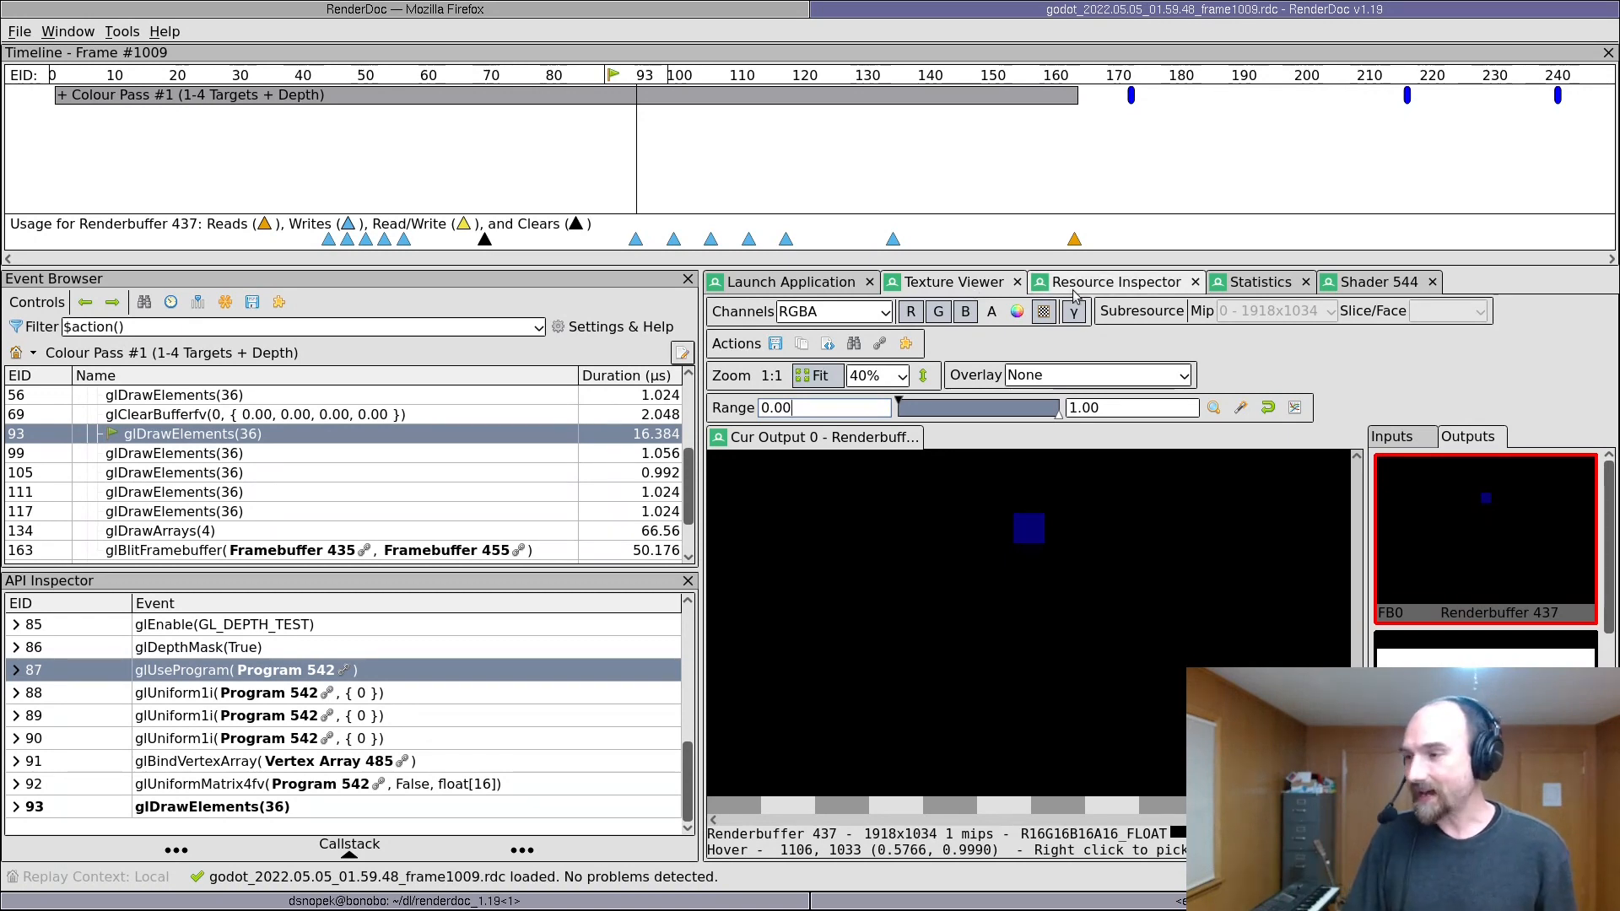
{"action": "left_click", "coordinate": [1380, 281]}
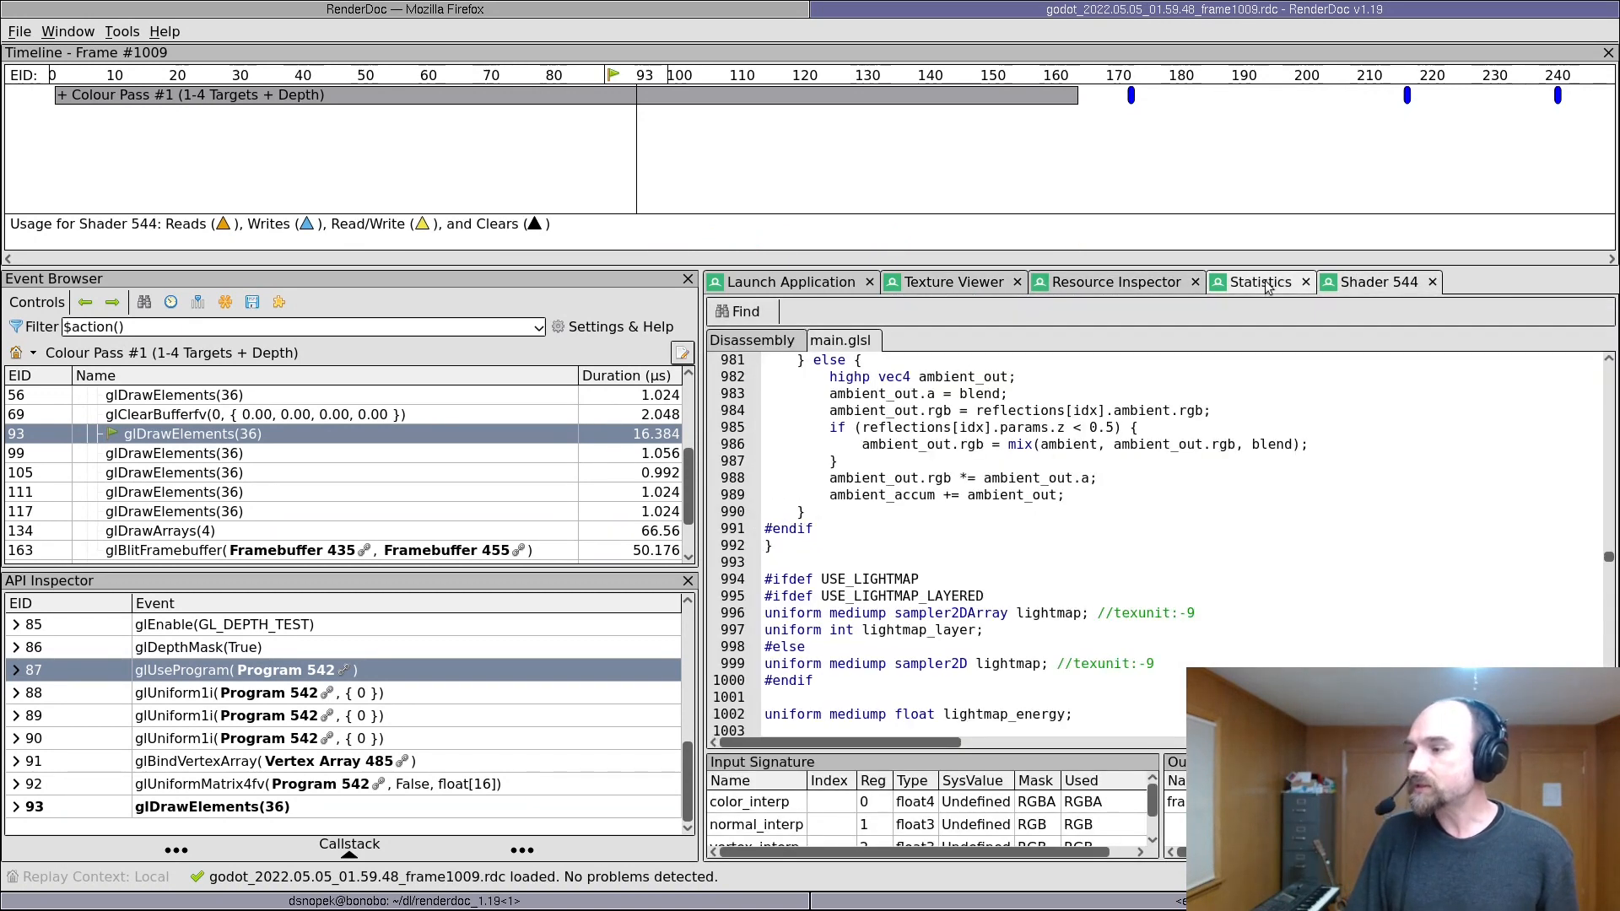
Step: Open the Mesh Viewer for draw 93 showing VS Input and VS Output positions
{"action": "left_click", "coordinate": [1116, 281]}
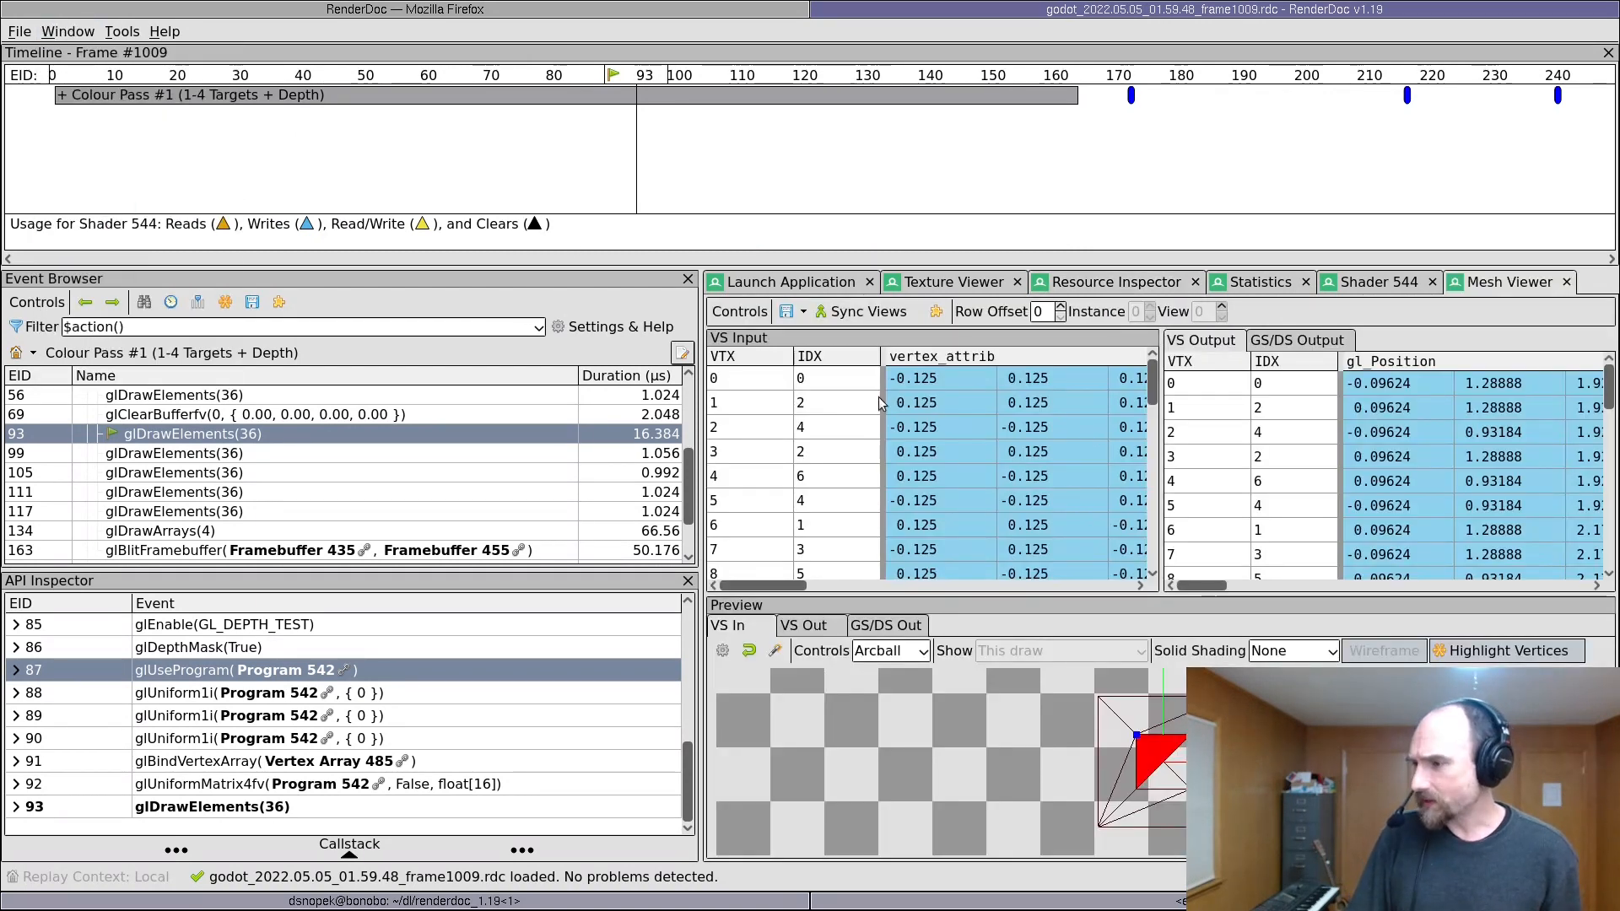
{"action": "mouse_move", "coordinate": [1173, 449]}
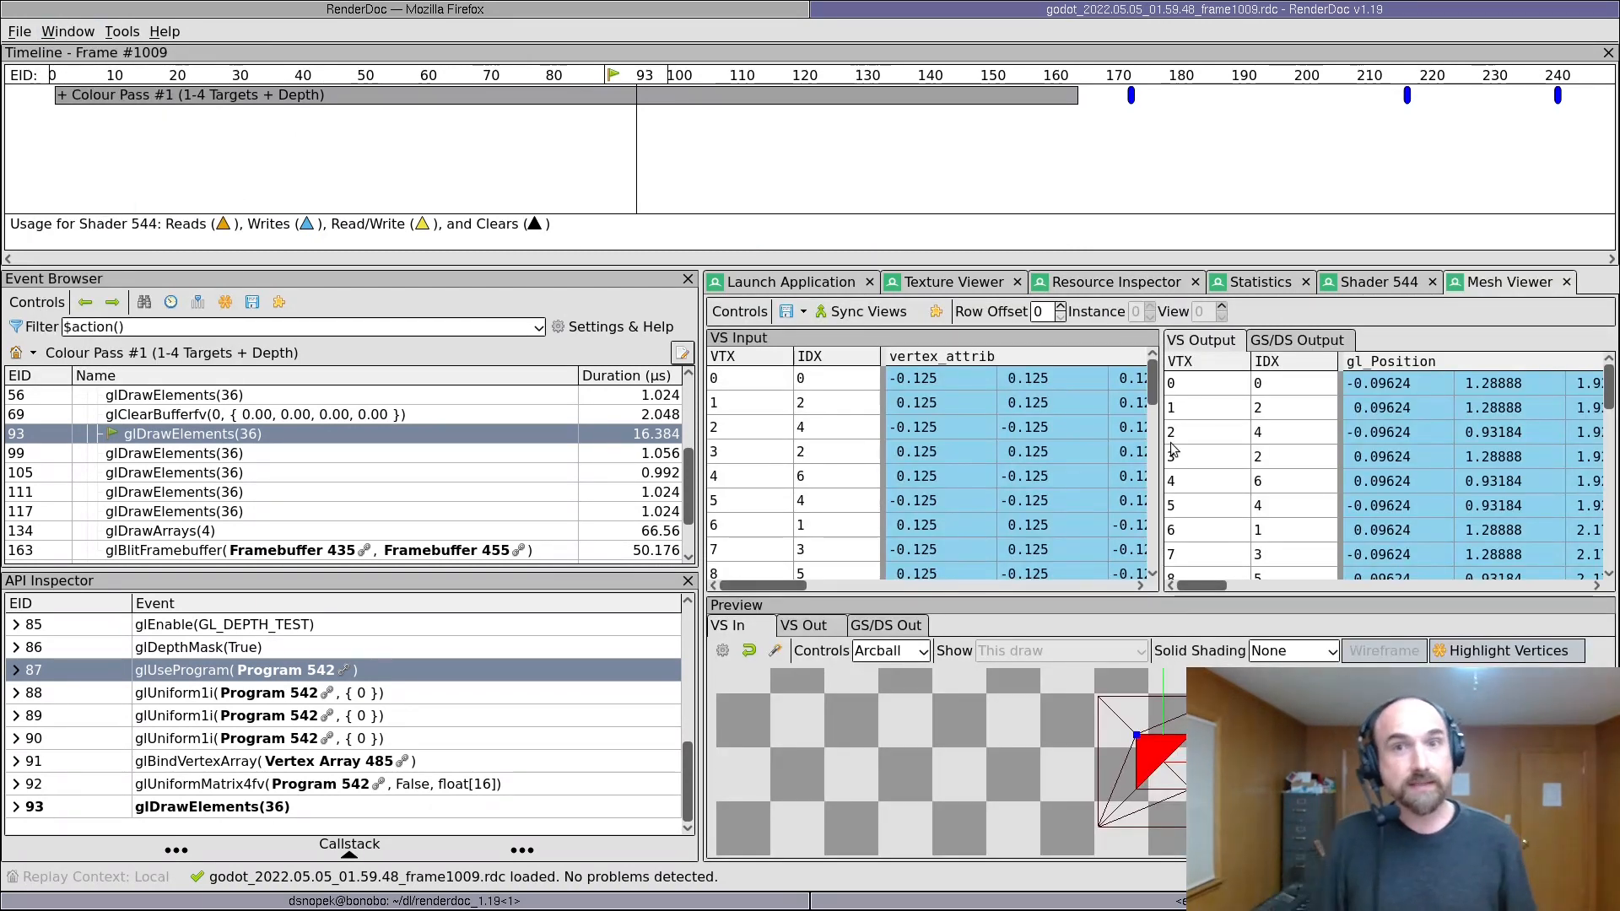